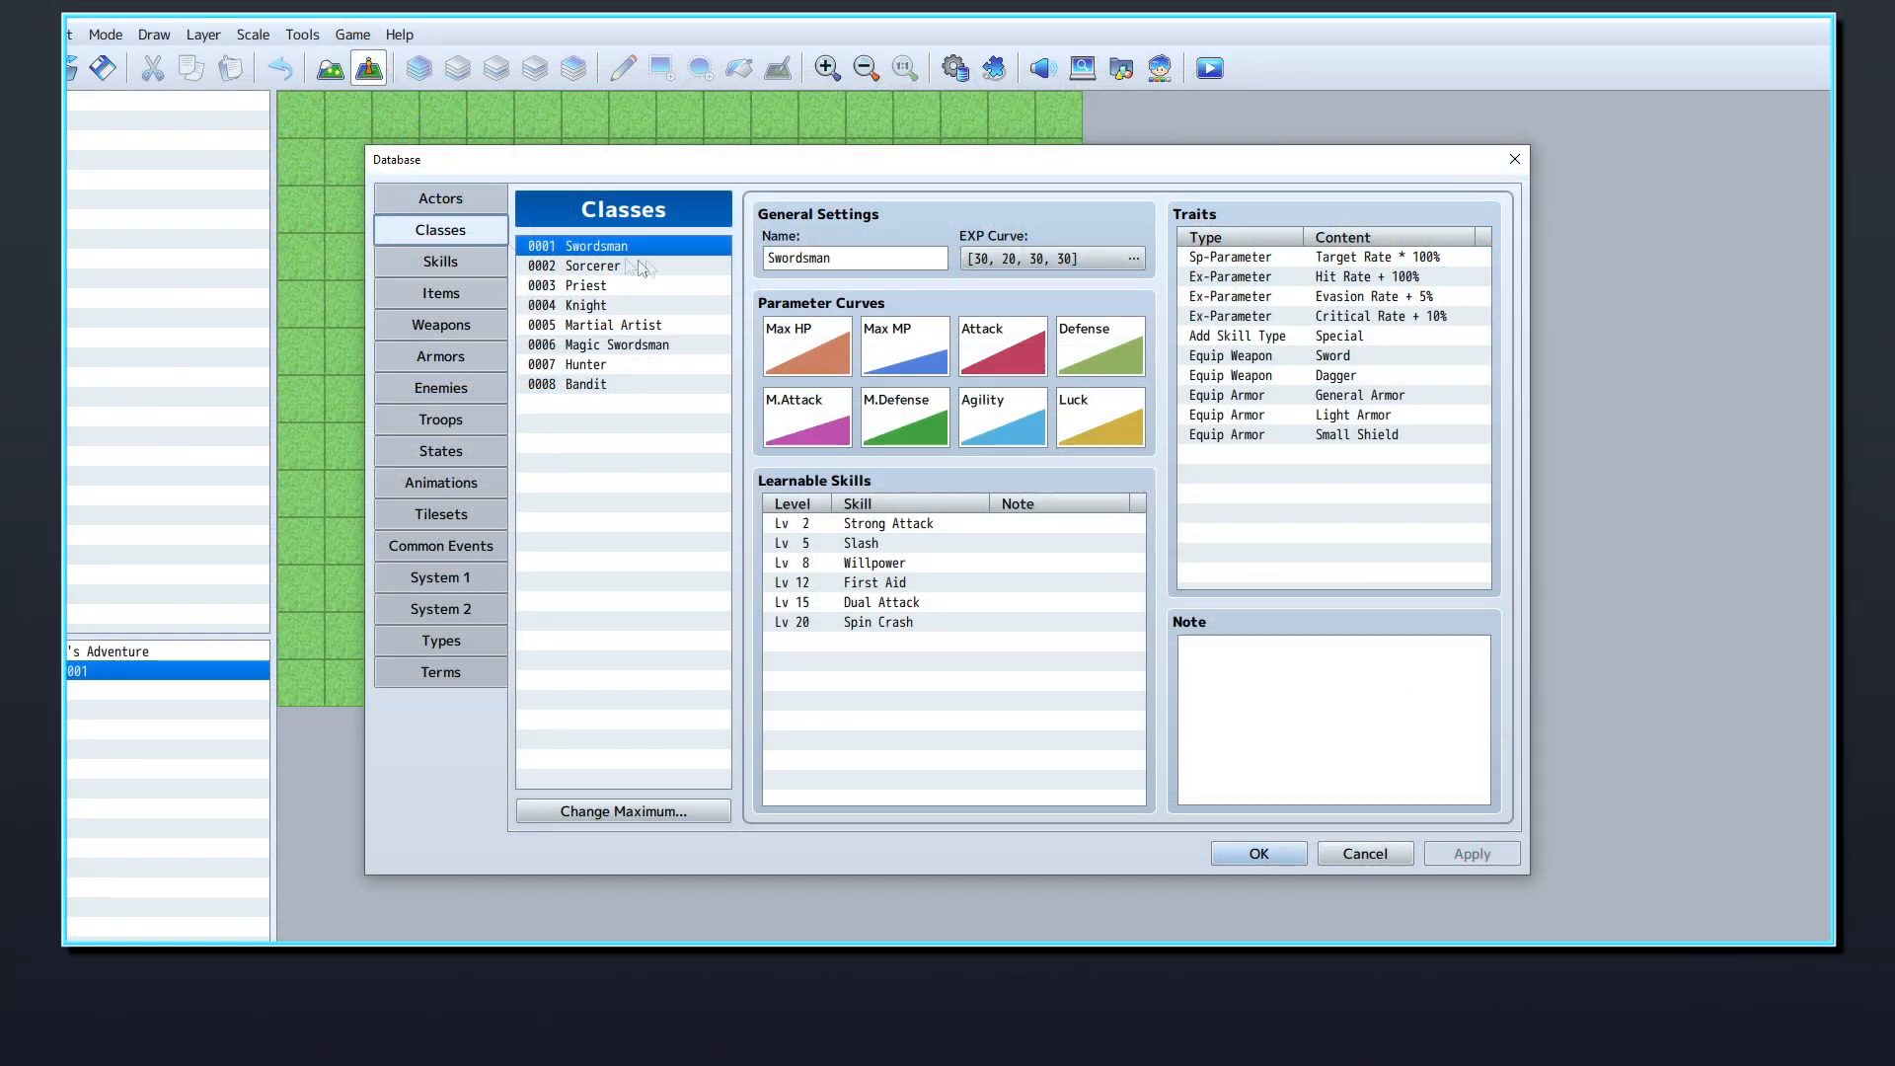
# Set the class list maximum to 10 slots in the Classes tab and select Swordsman.
pyautogui.click(441, 198)
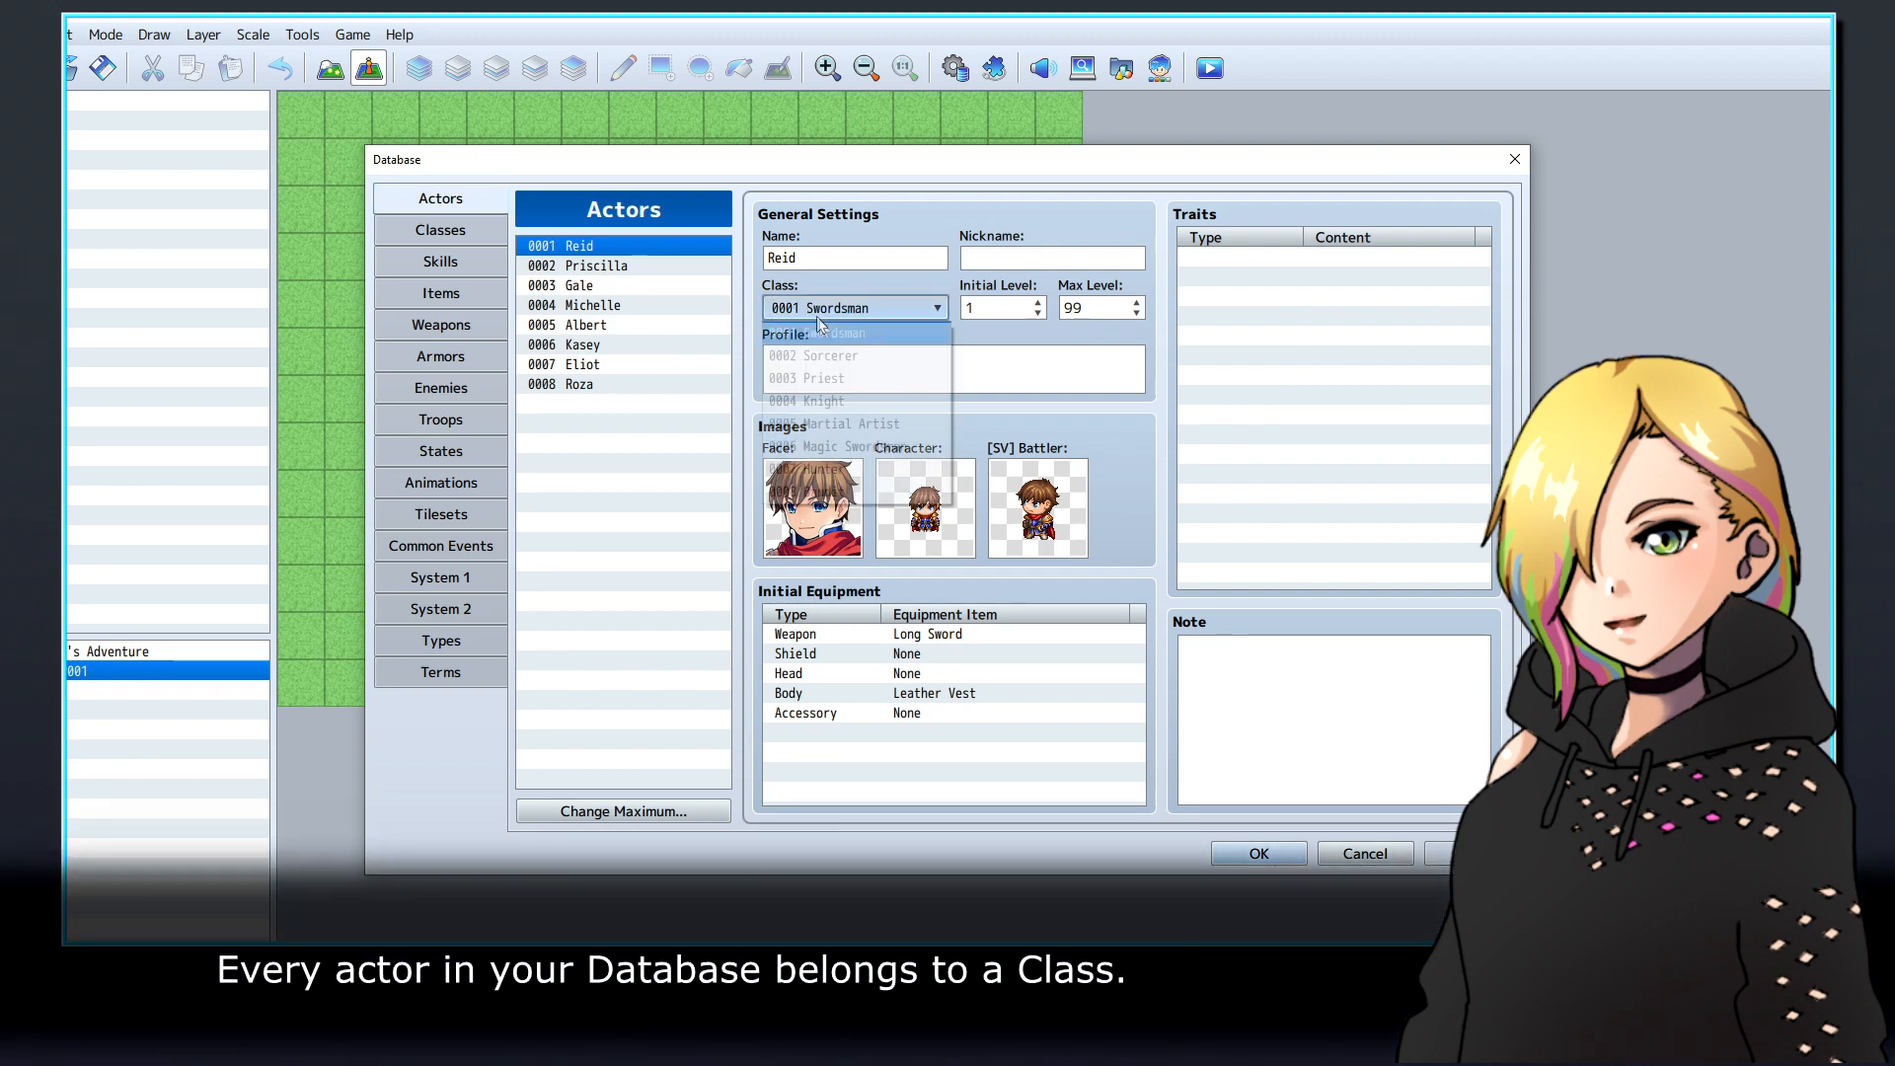
pyautogui.click(440, 230)
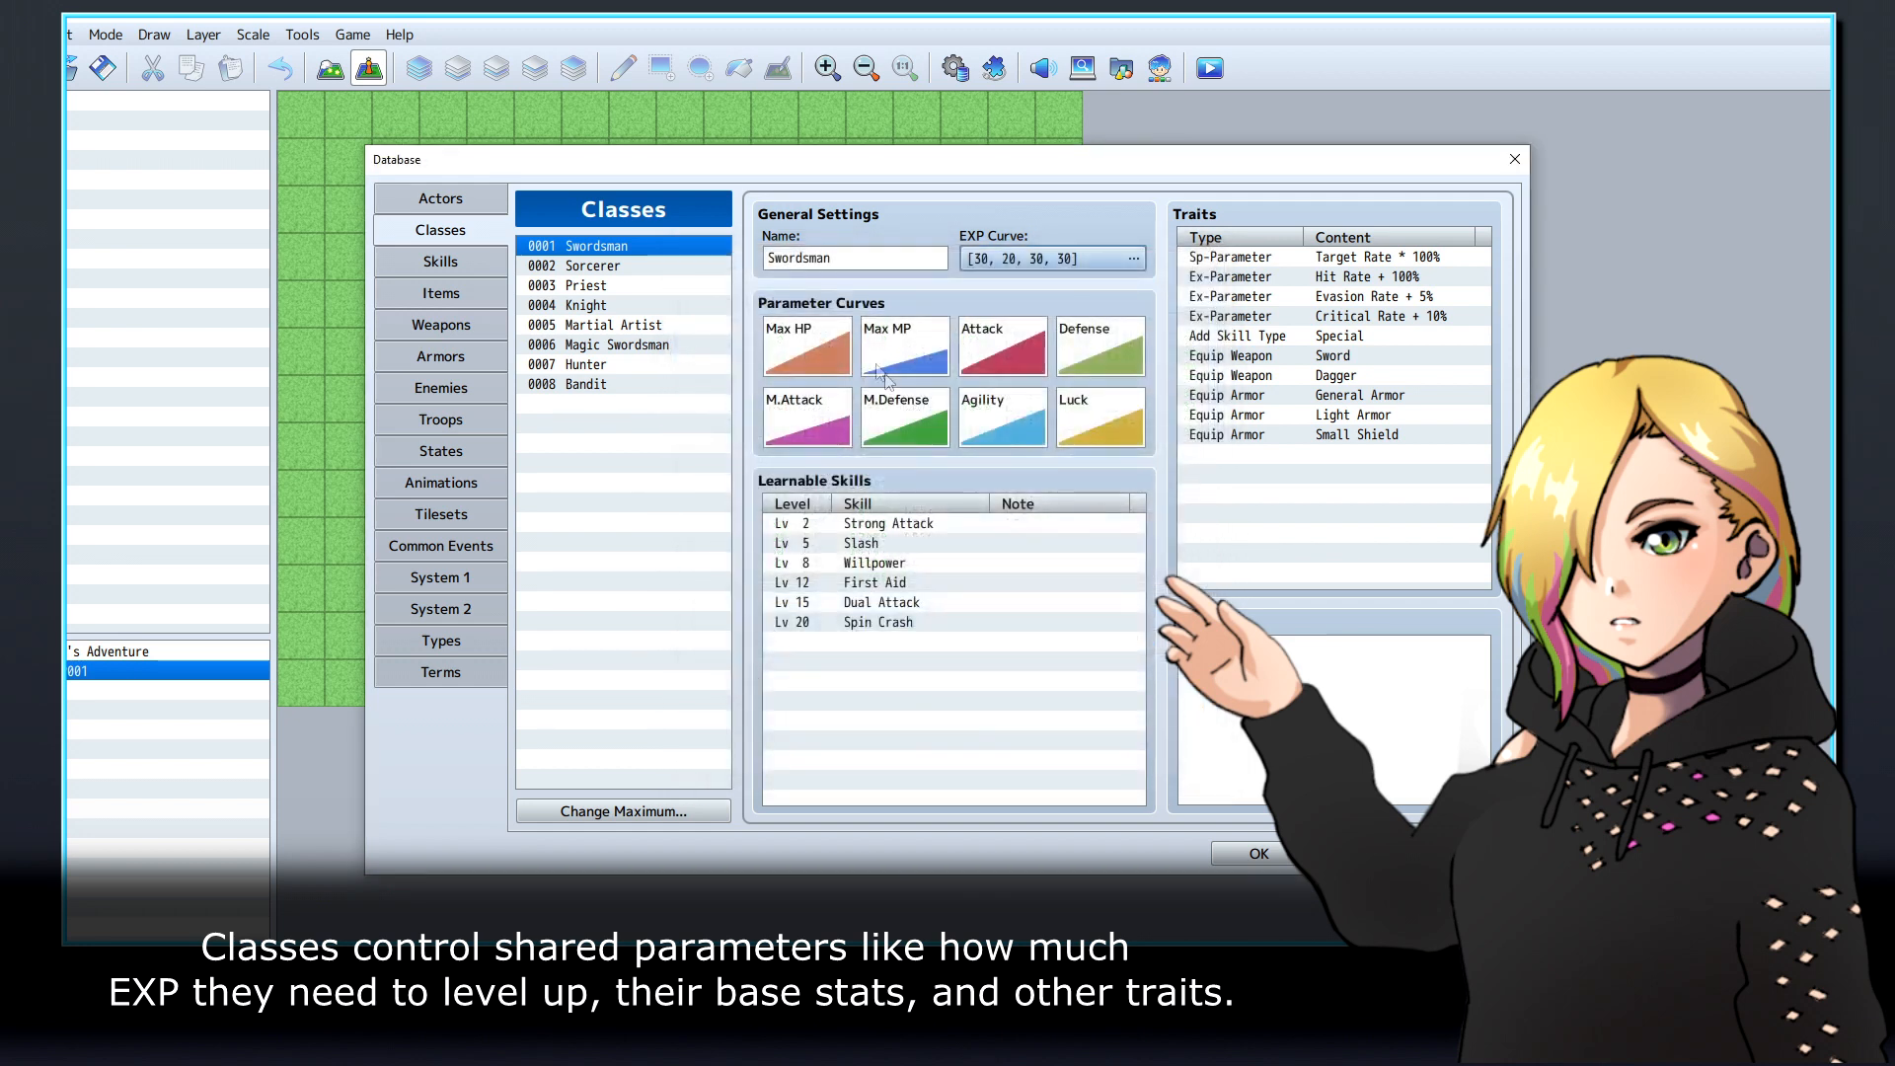
pyautogui.moveTo(807, 345)
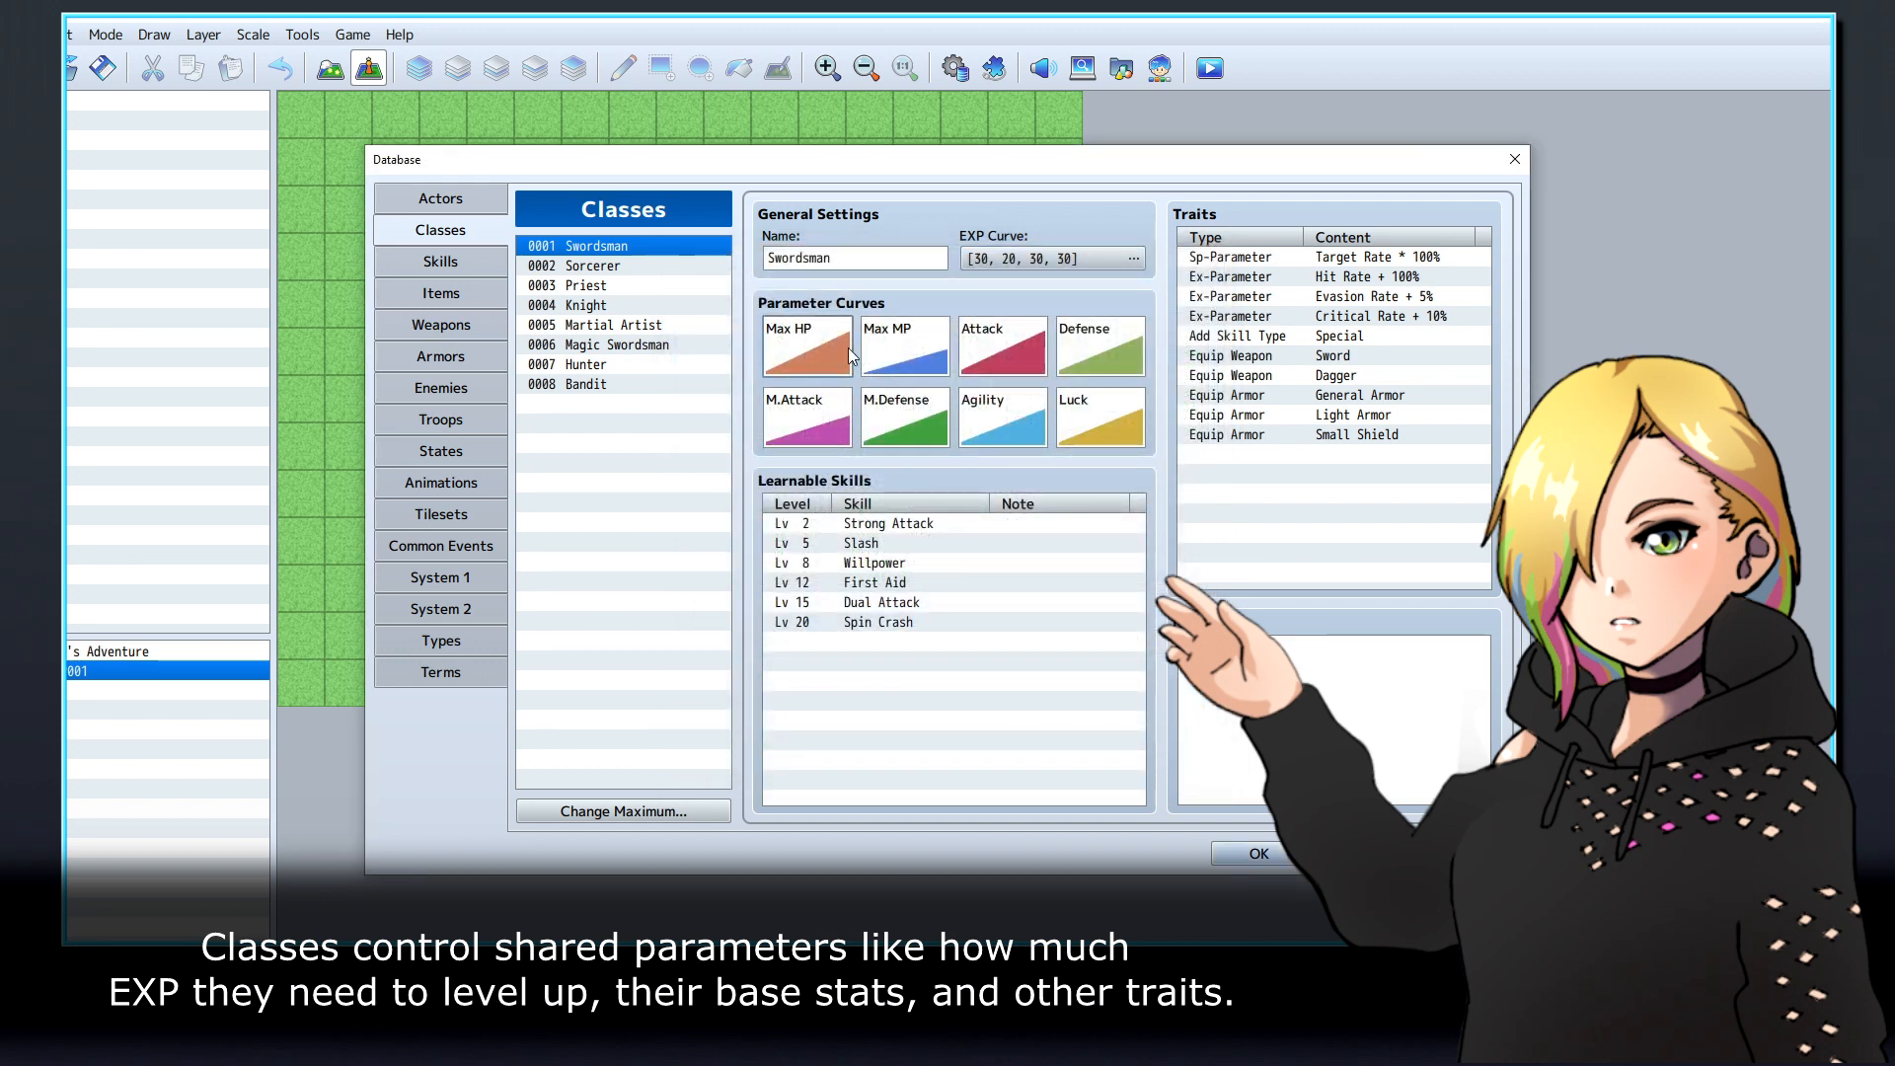
pyautogui.click(589, 383)
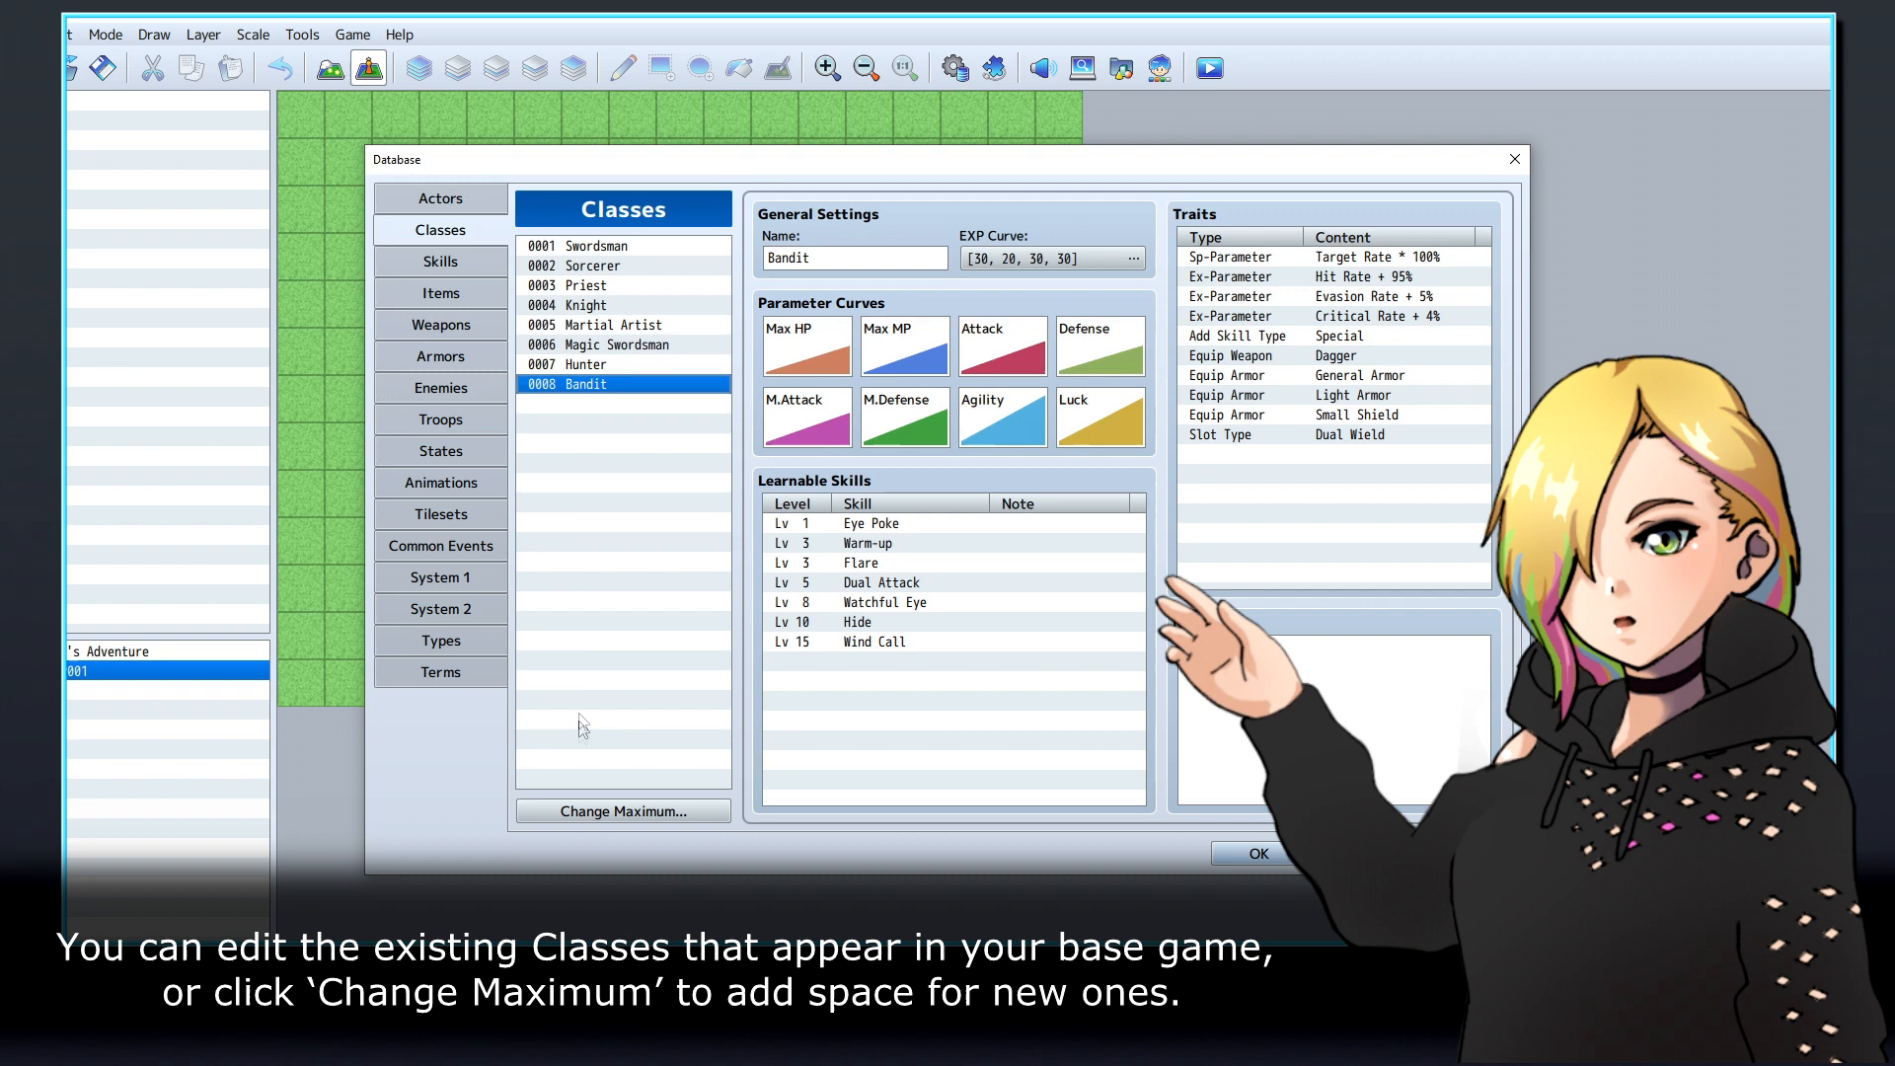
pyautogui.click(623, 811)
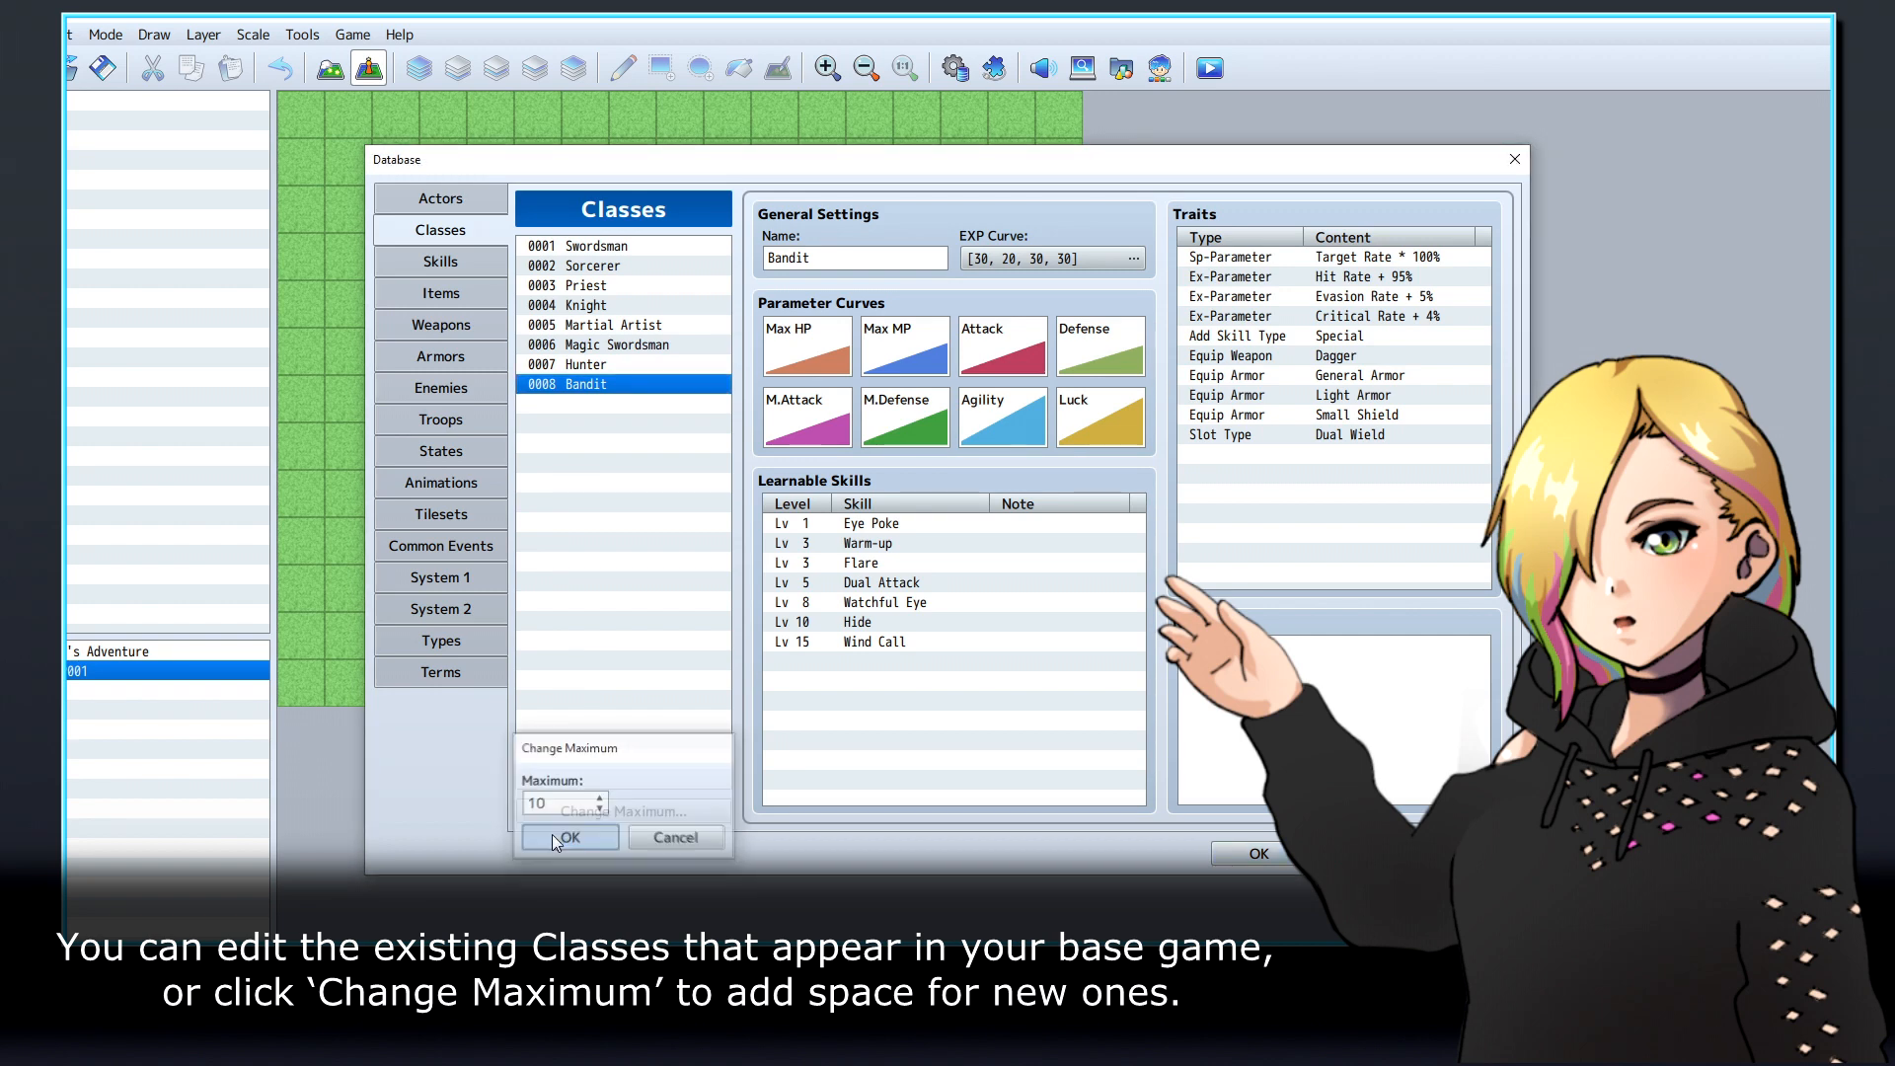
pyautogui.click(569, 836)
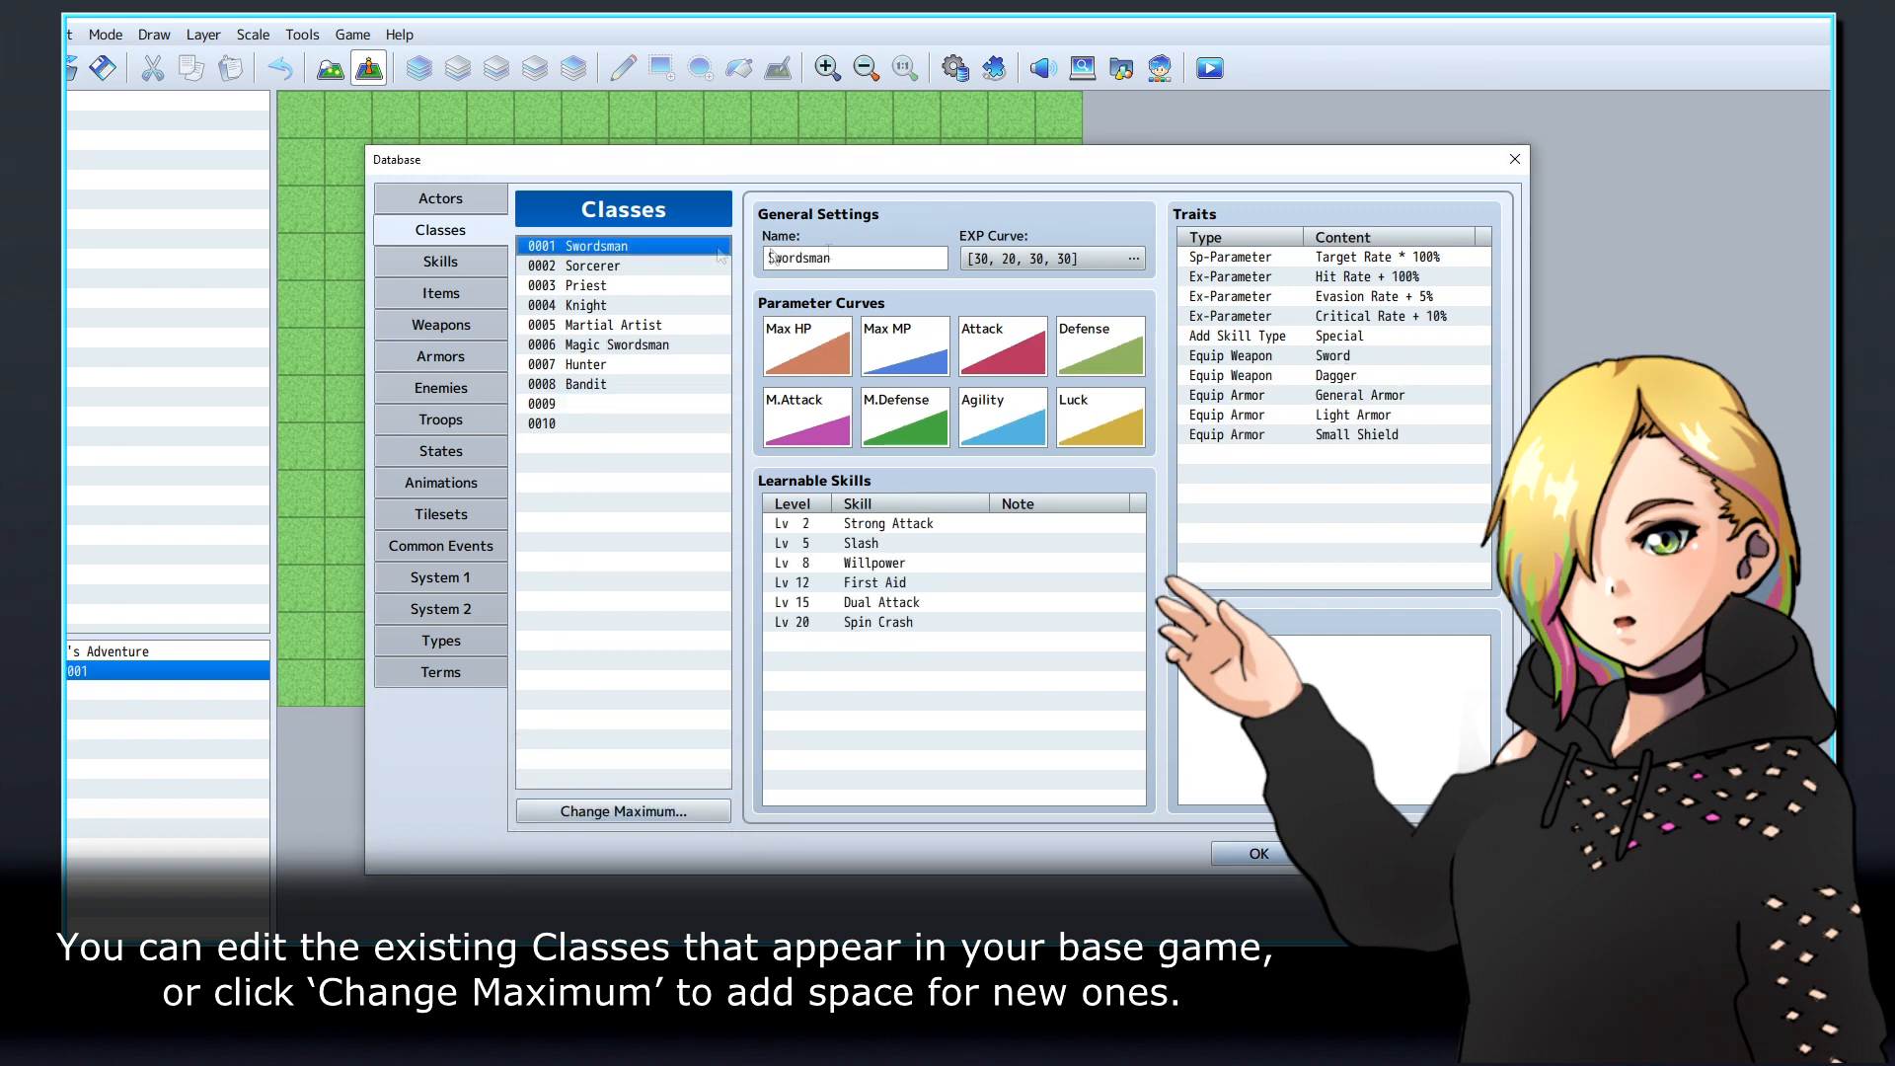
pyautogui.click(1132, 258)
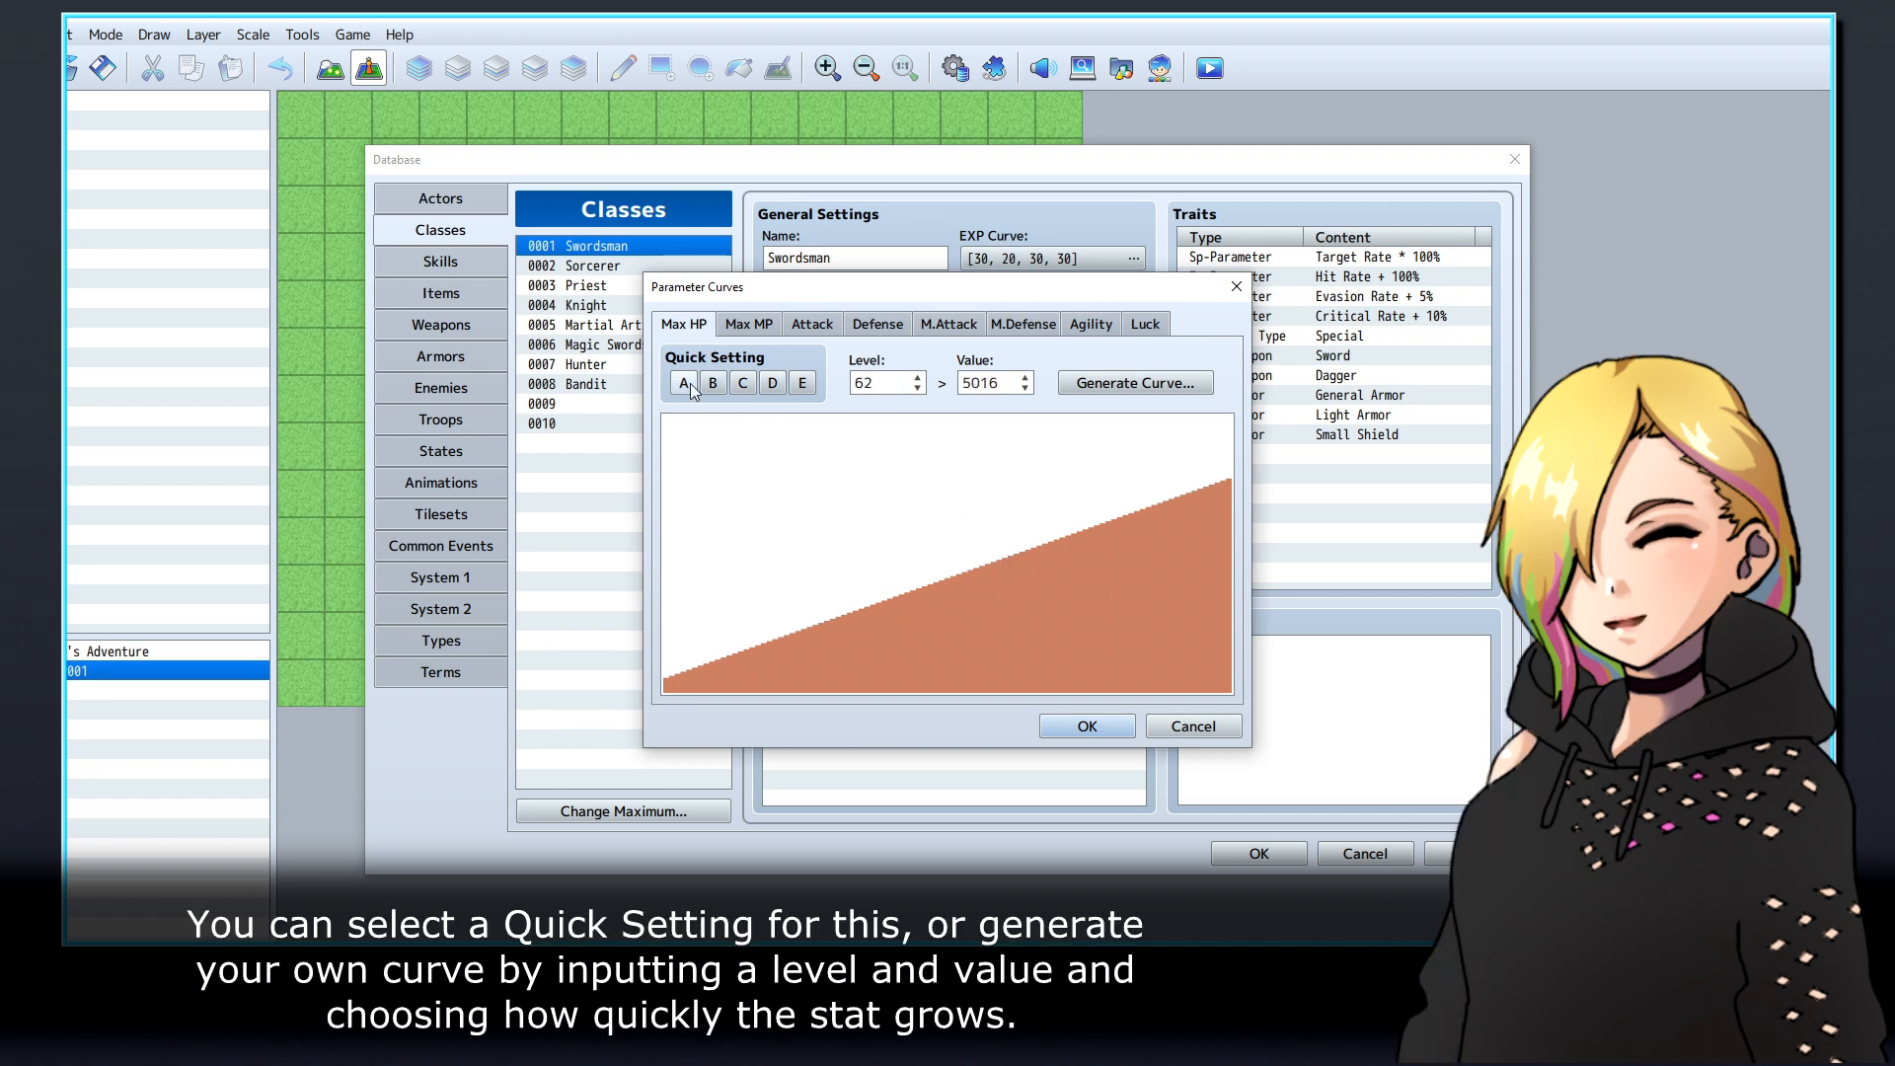
# Apply Quick Setting E to Swordsman's Max HP, then enter the Level 1 endpoint in Generate Curve.
pyautogui.click(802, 382)
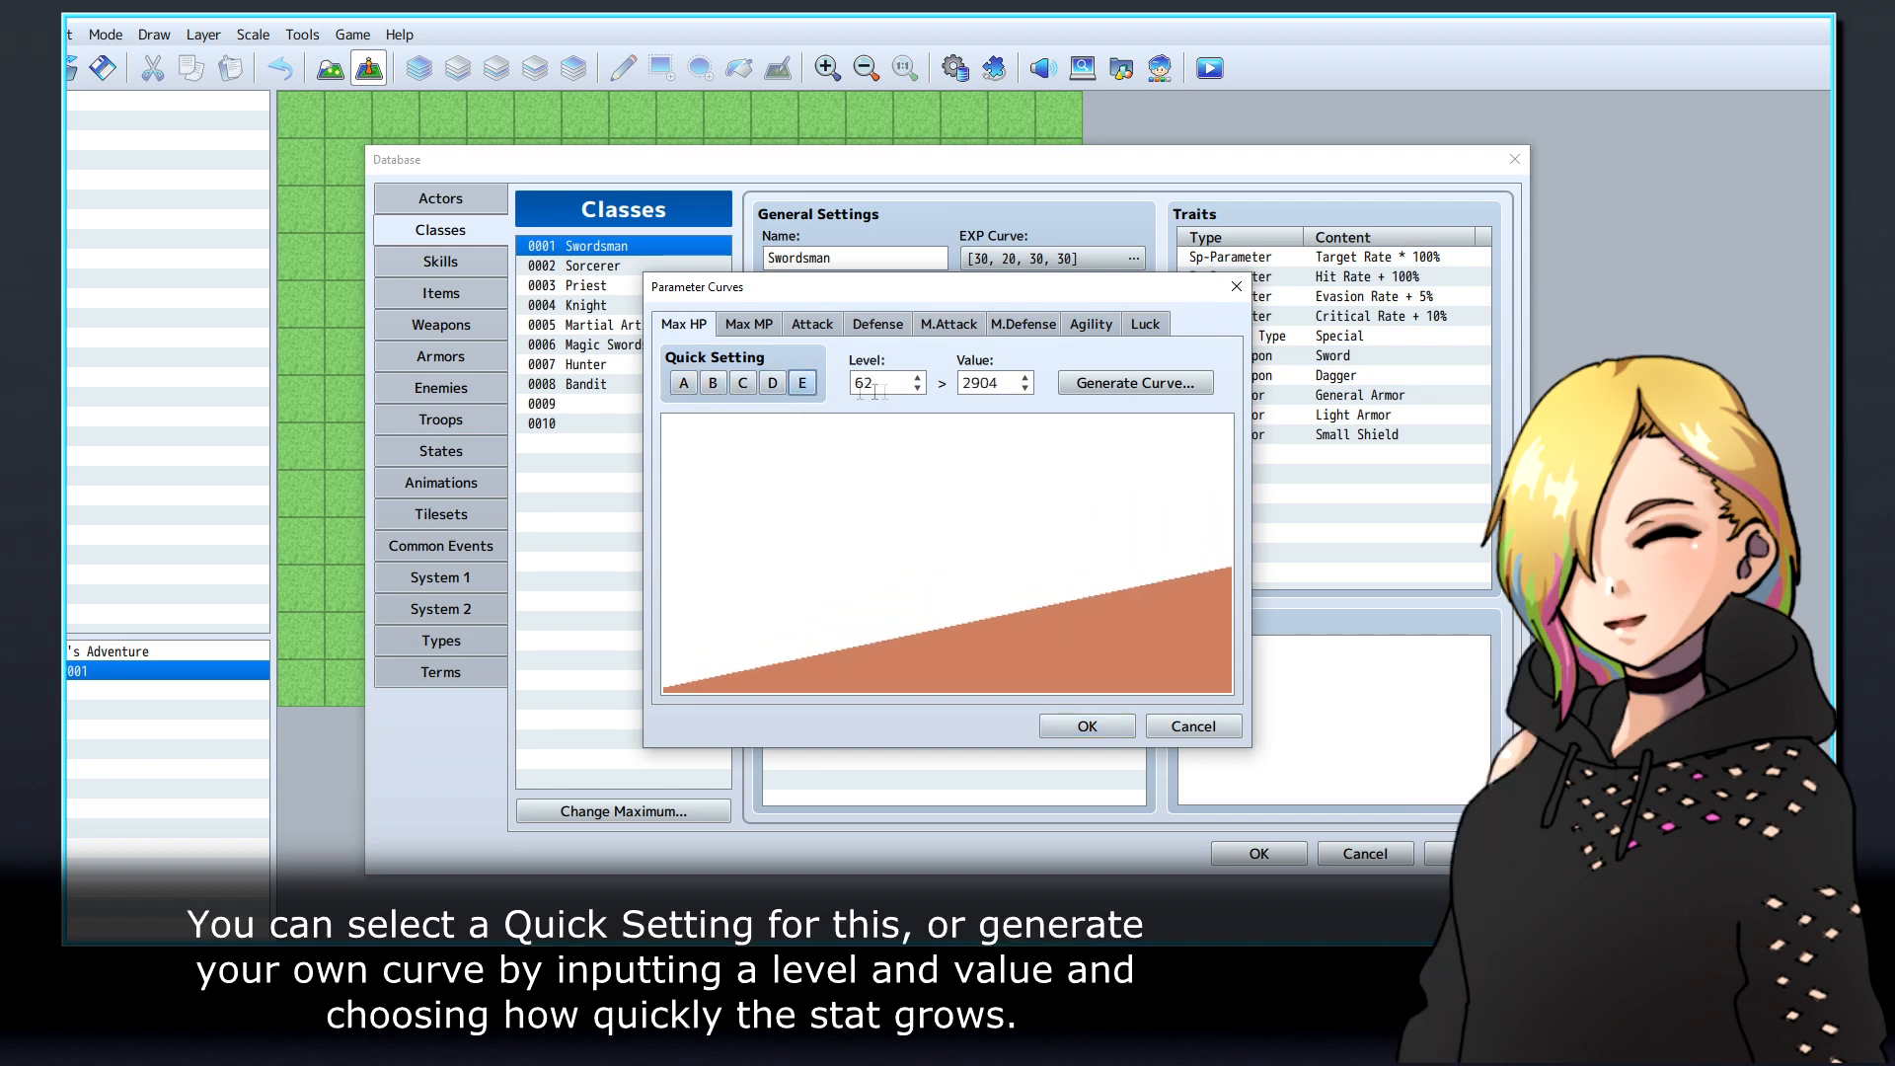
pyautogui.click(1132, 382)
pyautogui.write('6000')
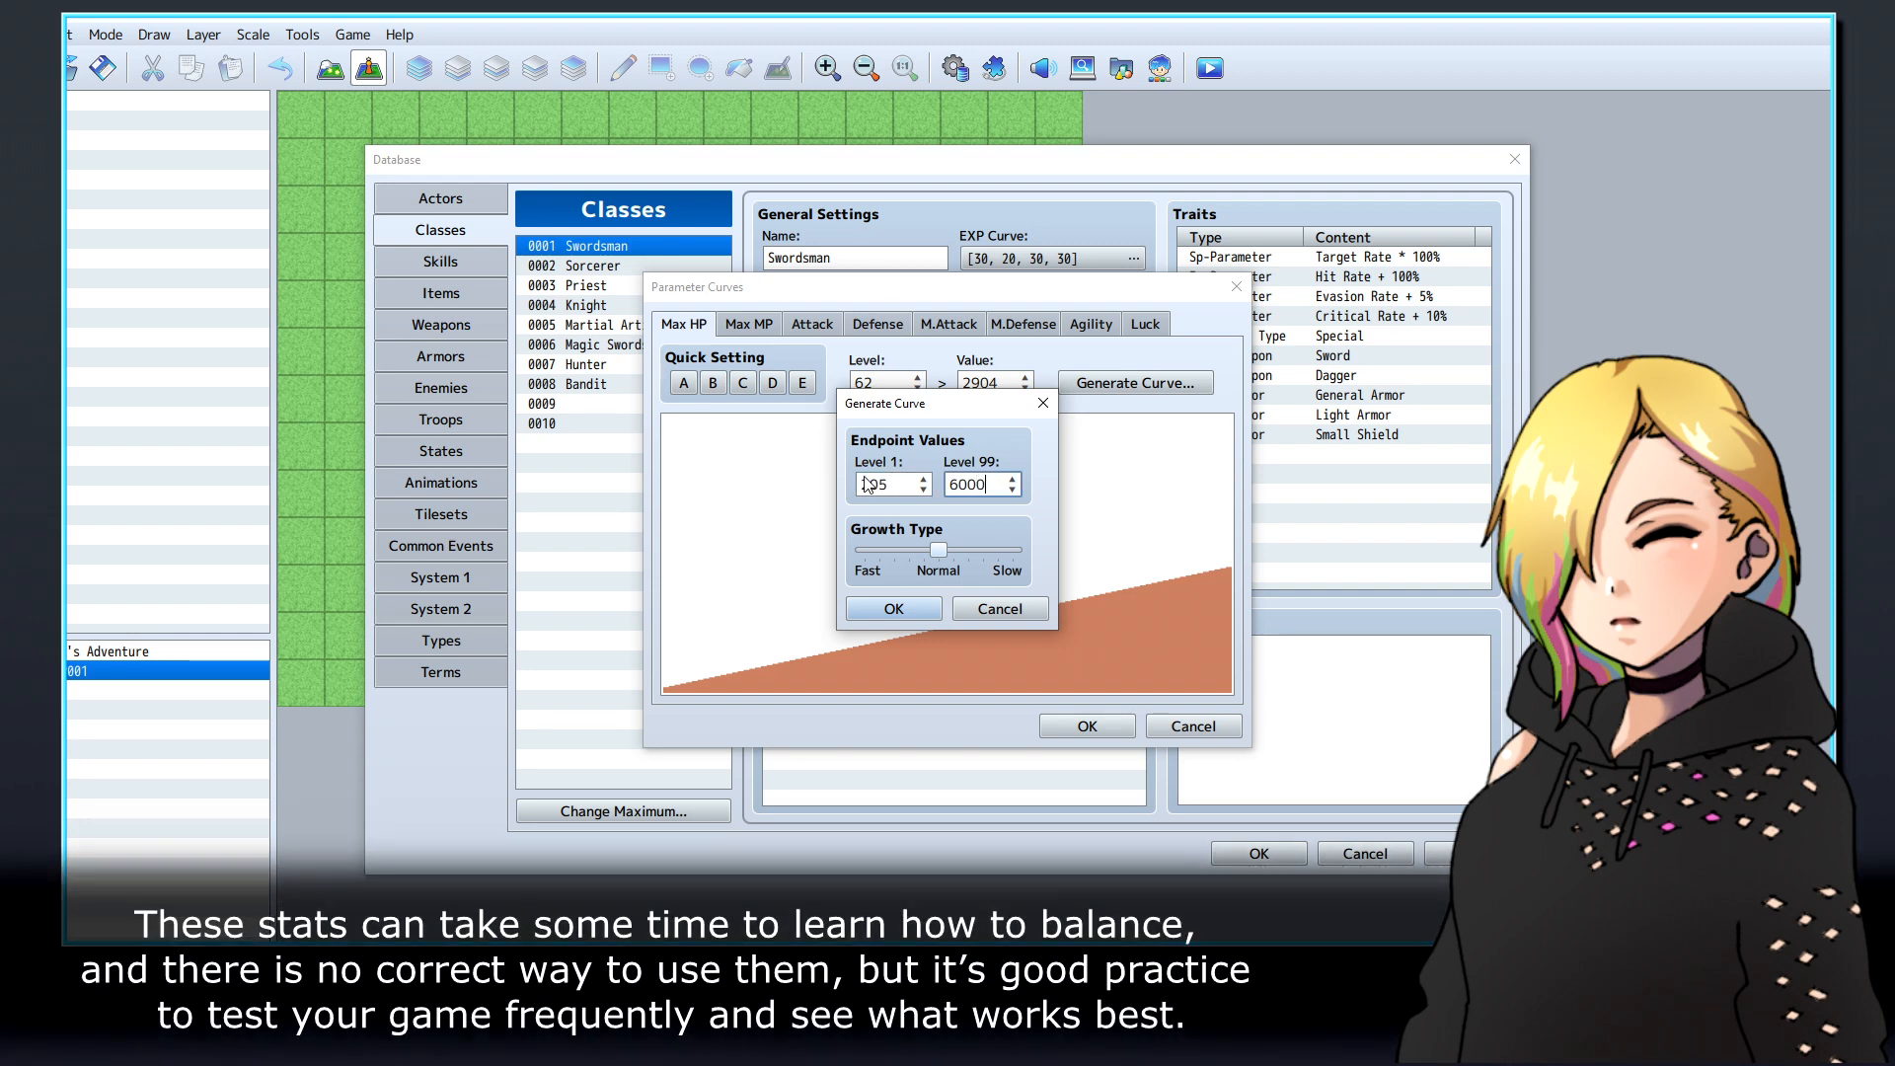
pyautogui.click(892, 608)
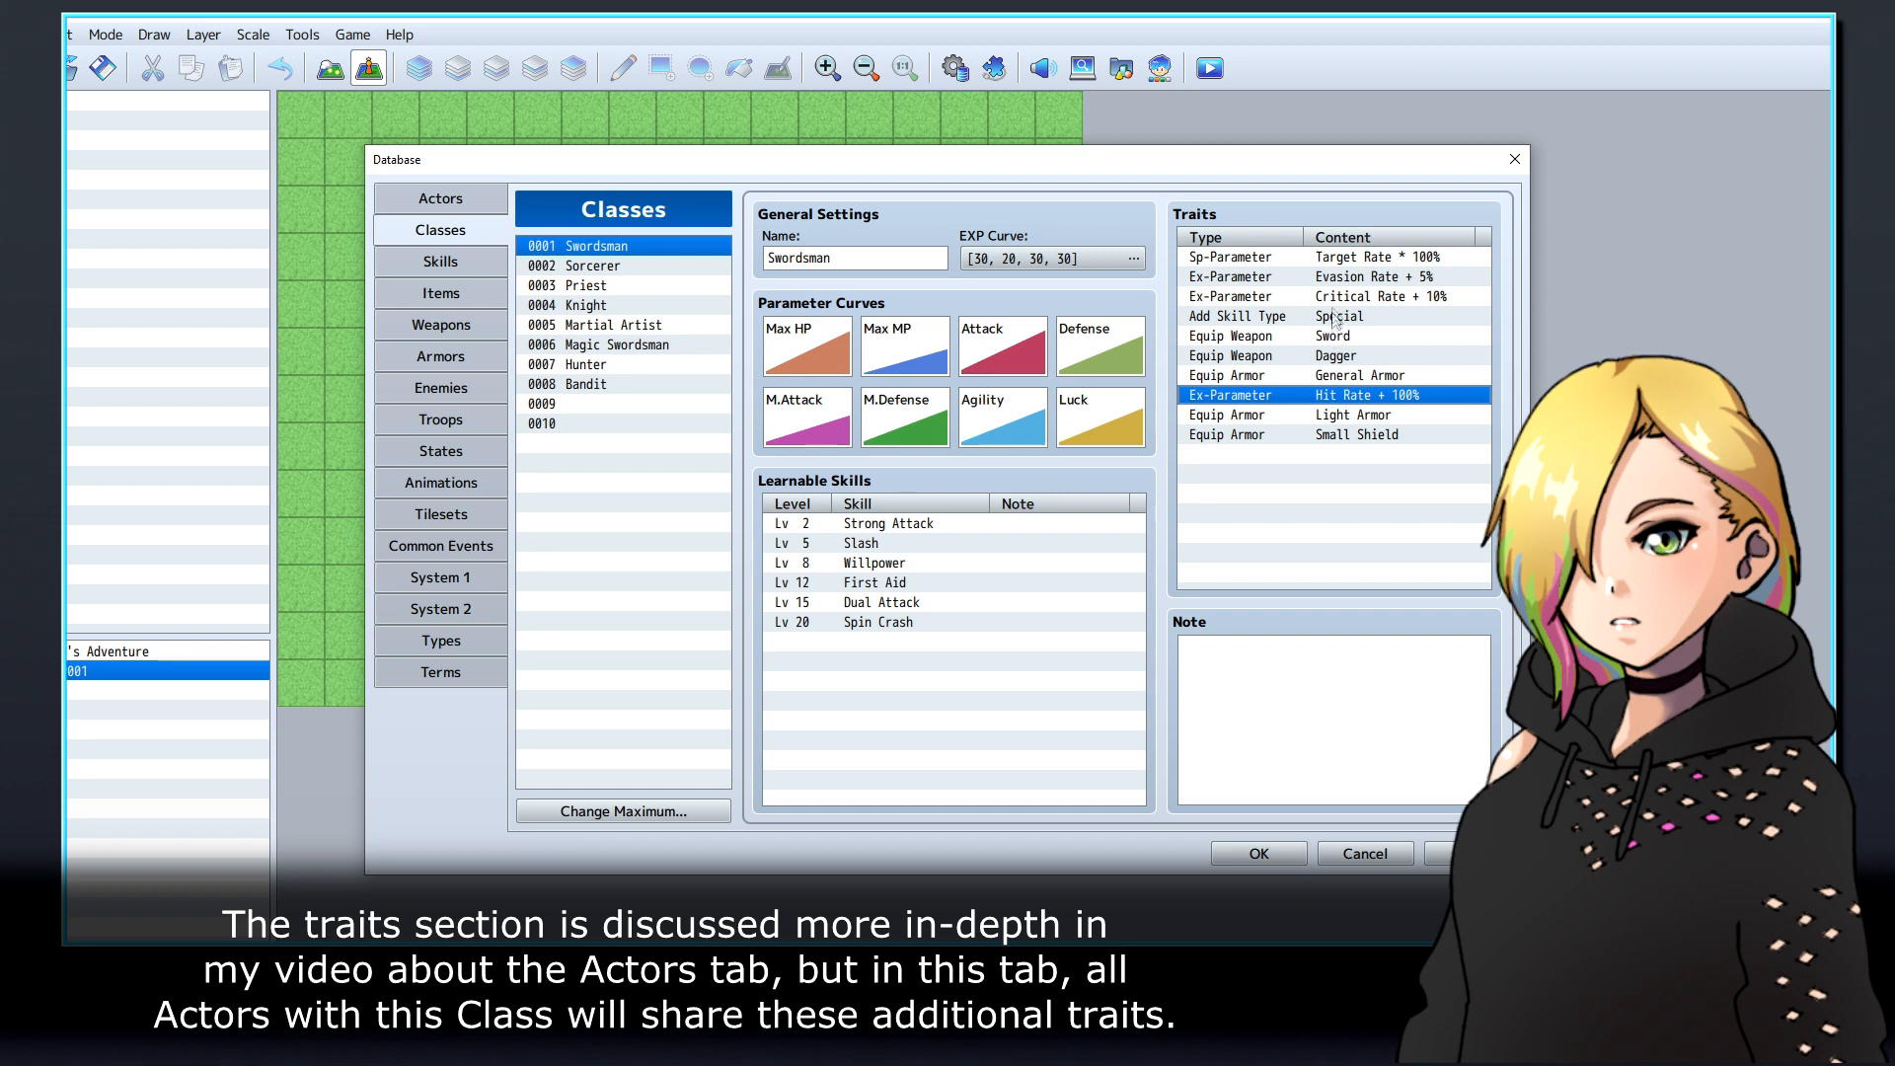
pyautogui.moveTo(1362, 350)
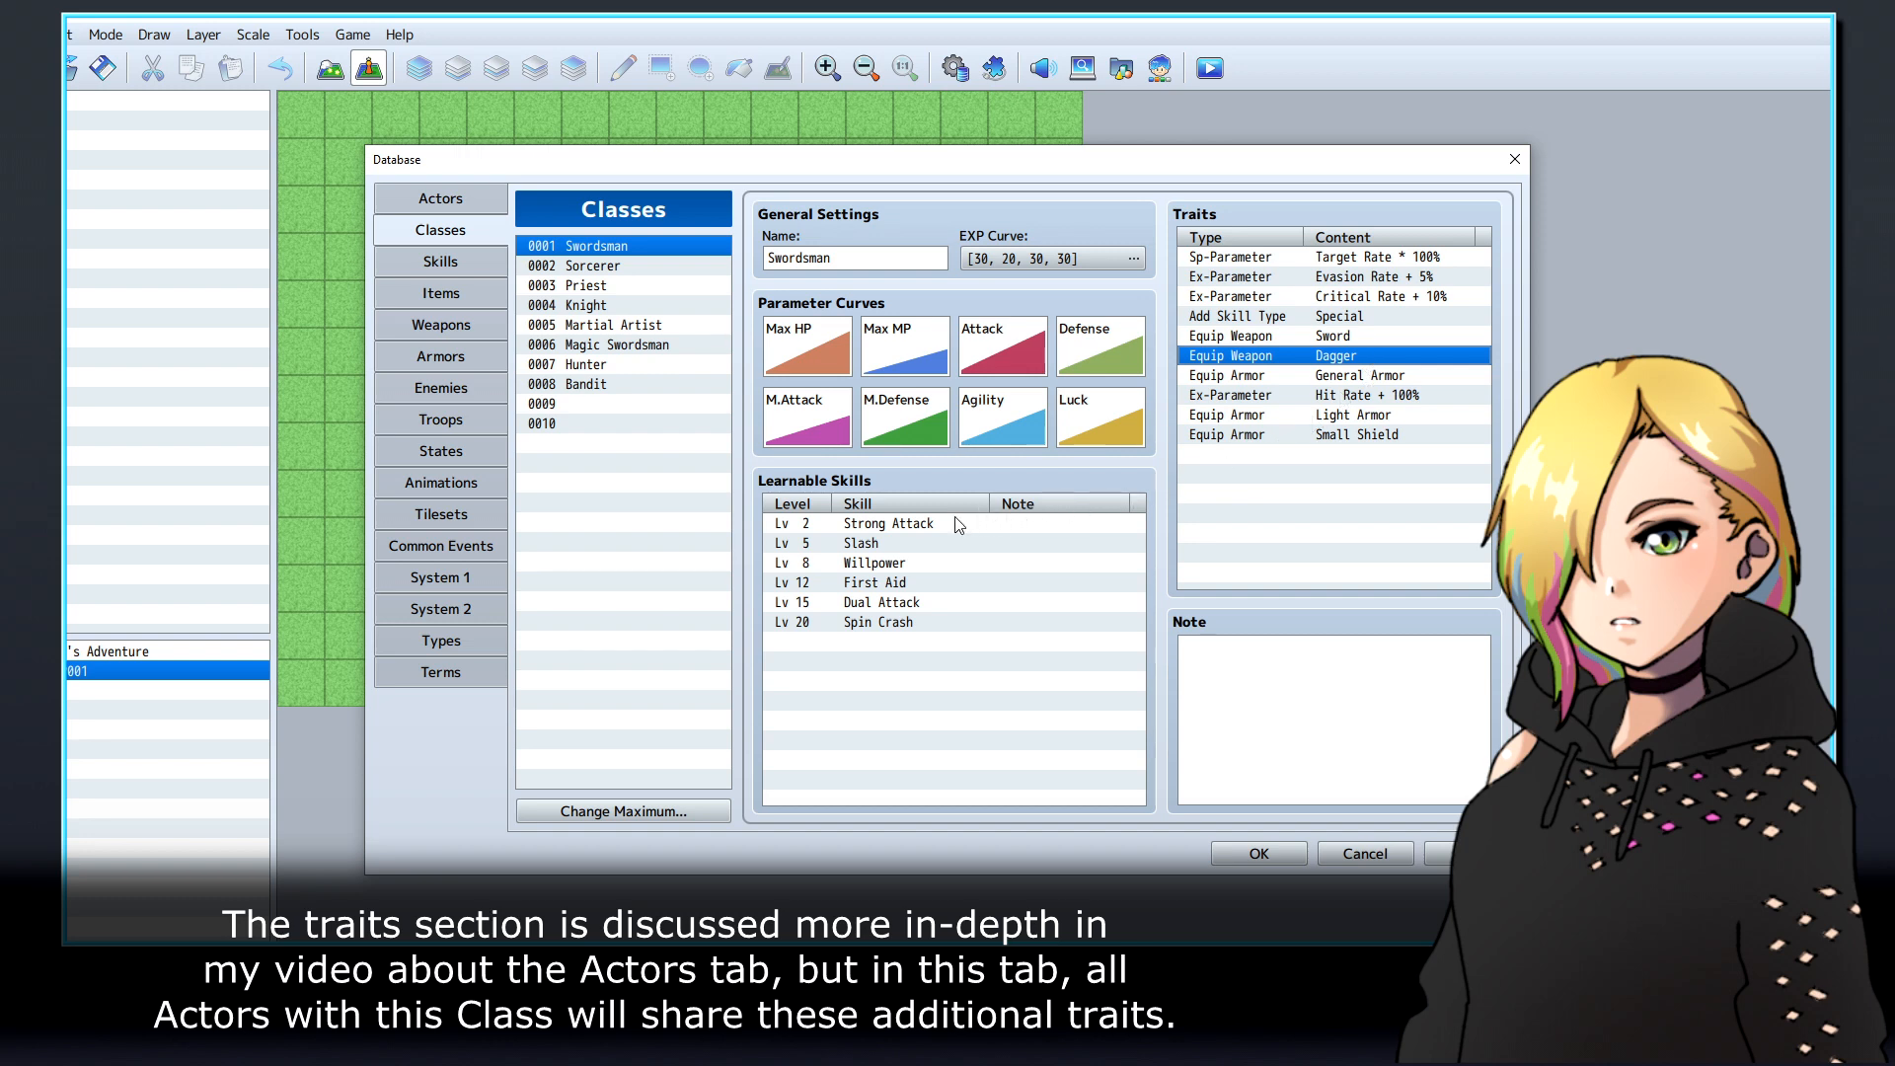
# Open the Swordsman's level 2 Strong Attack learnable-skill entry for editing.
pyautogui.doubleClick(889, 523)
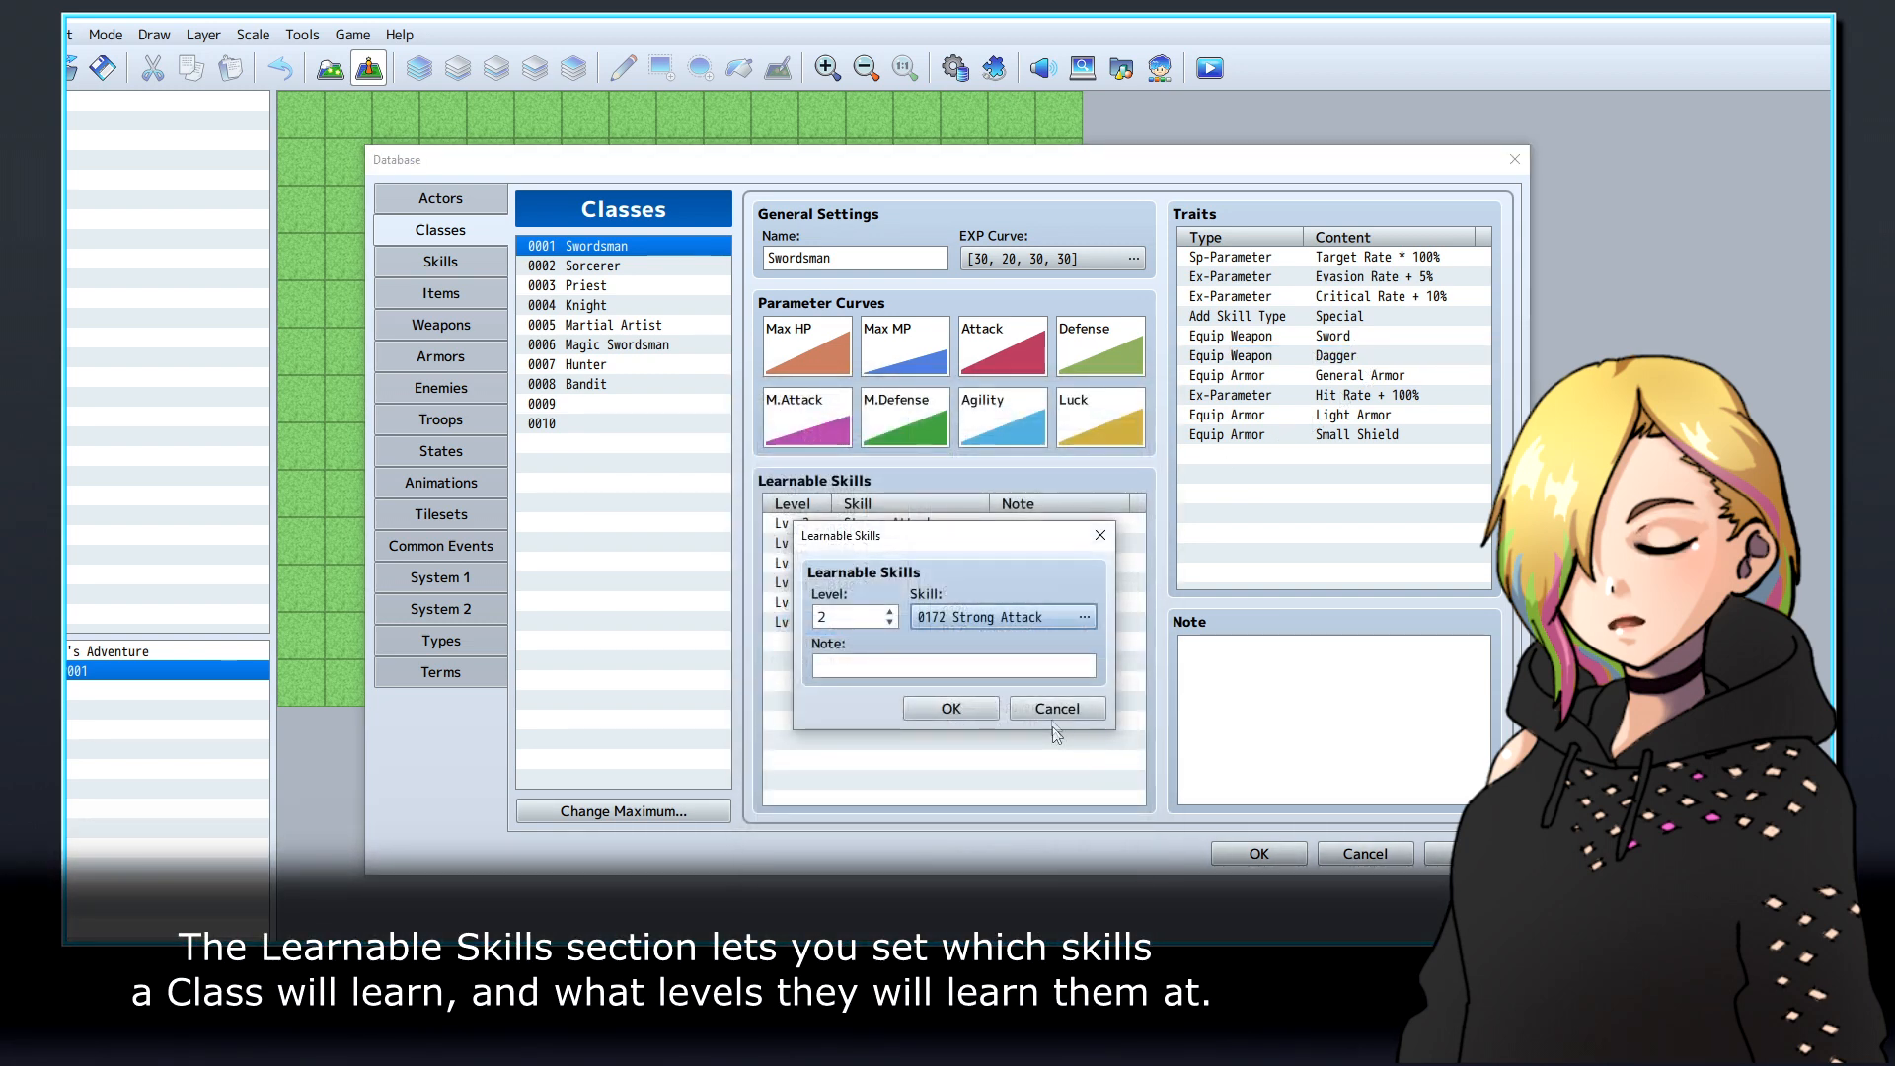
# Delete Spin Crash, Dual Attack and First Aid from the Swordsman's learnable skills.
pyautogui.rightClick(855, 561)
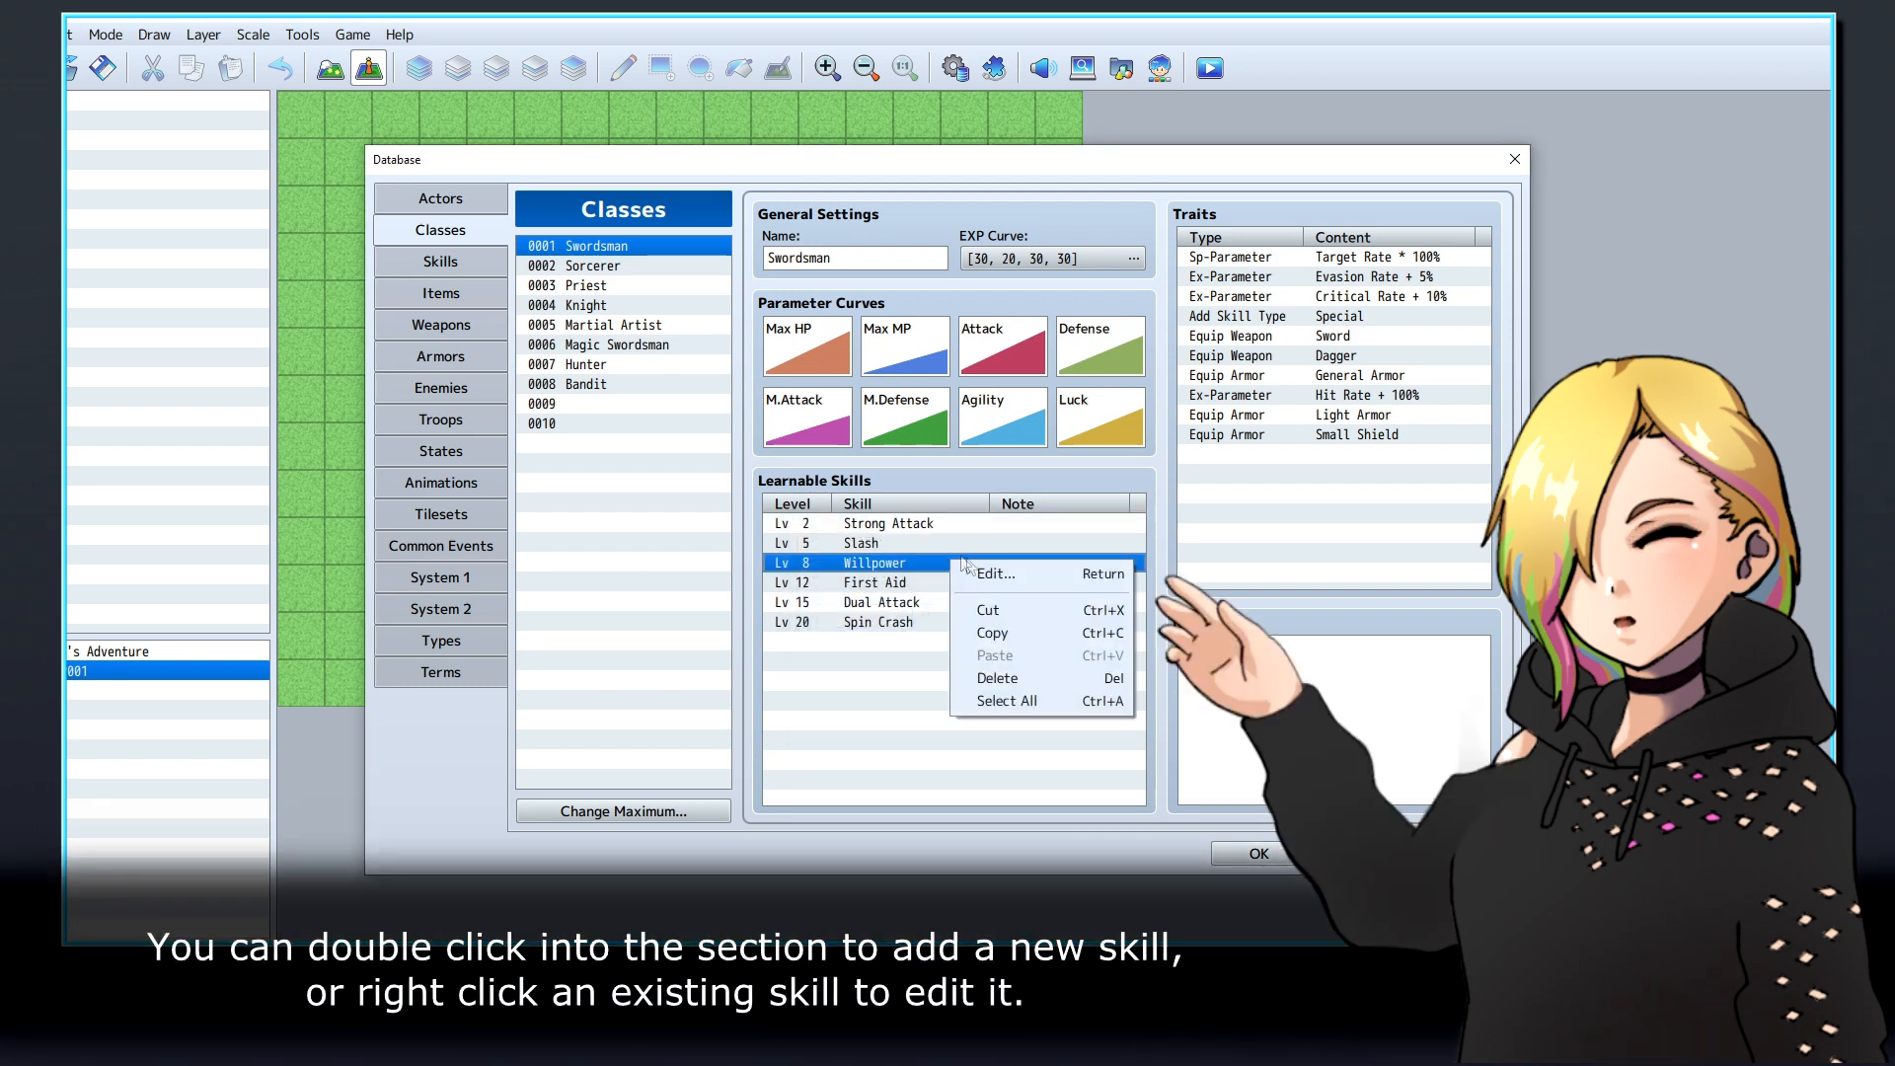
pyautogui.click(953, 641)
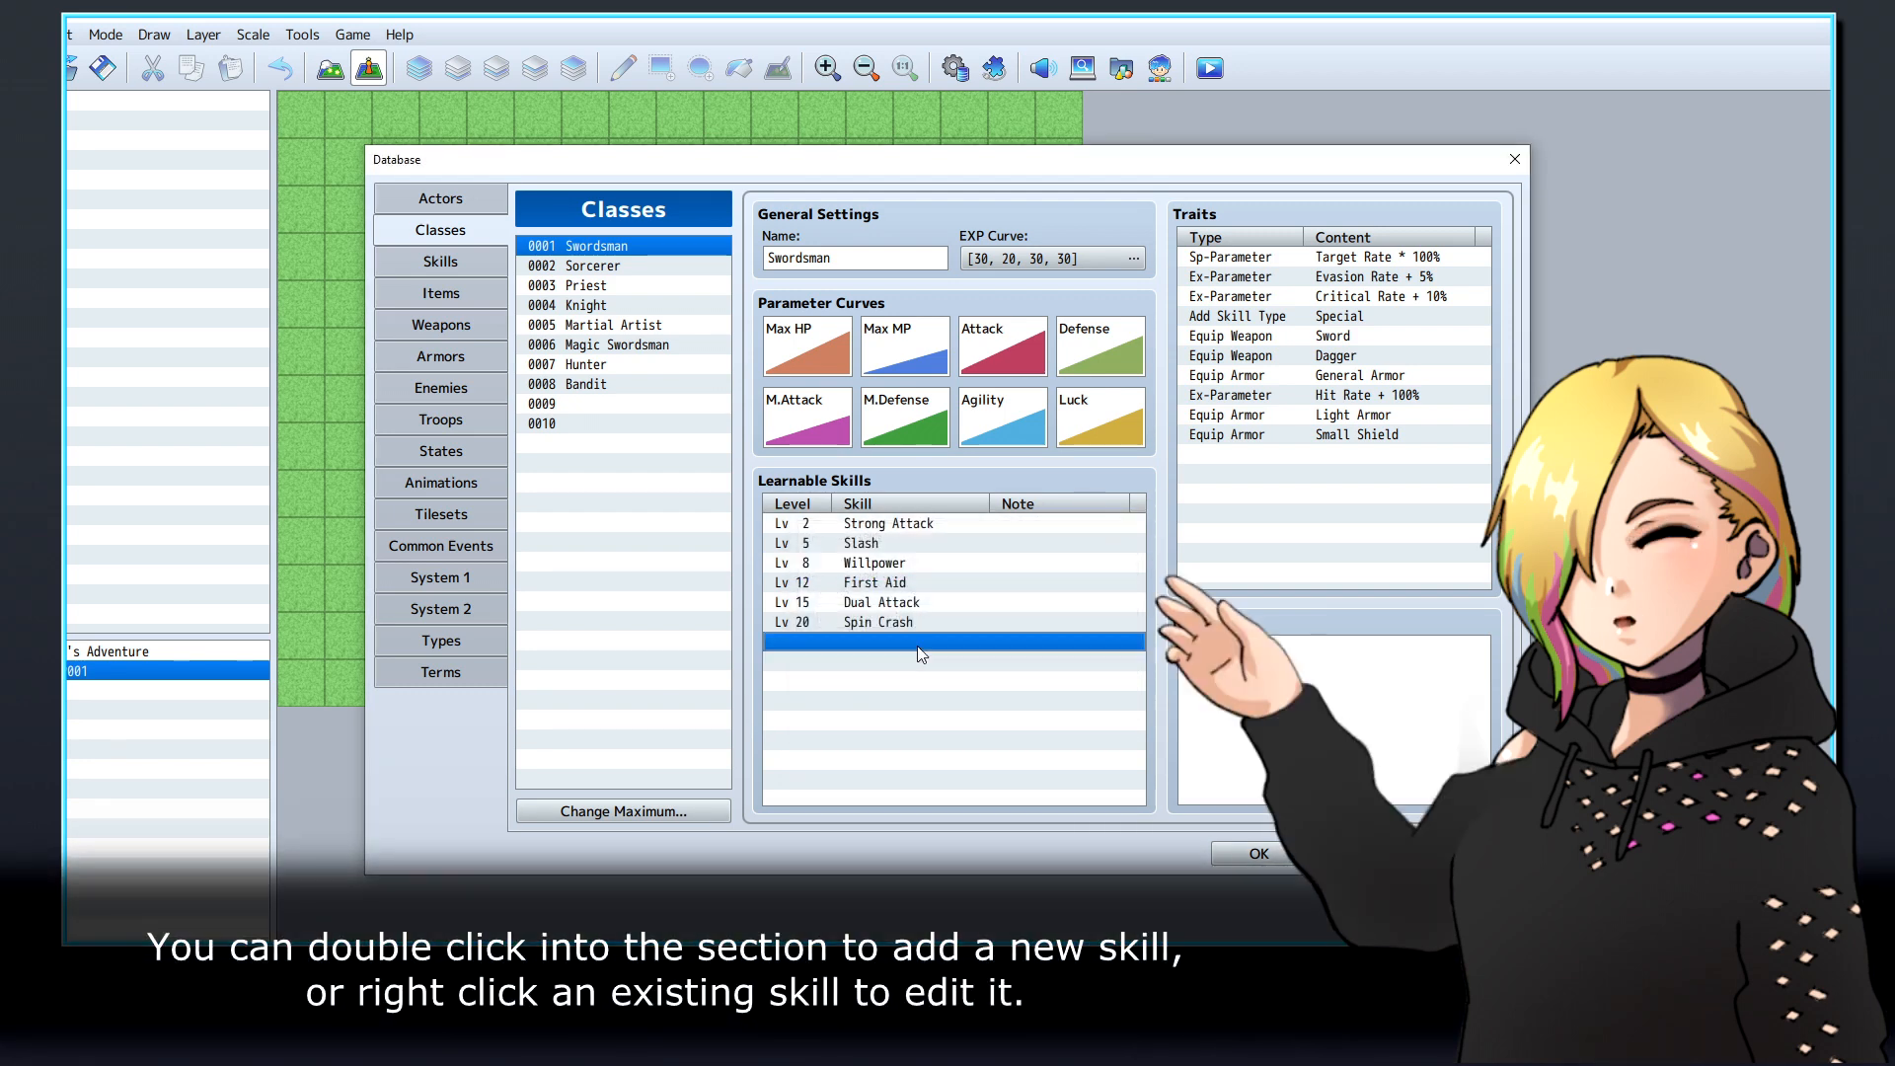
pyautogui.click(878, 621)
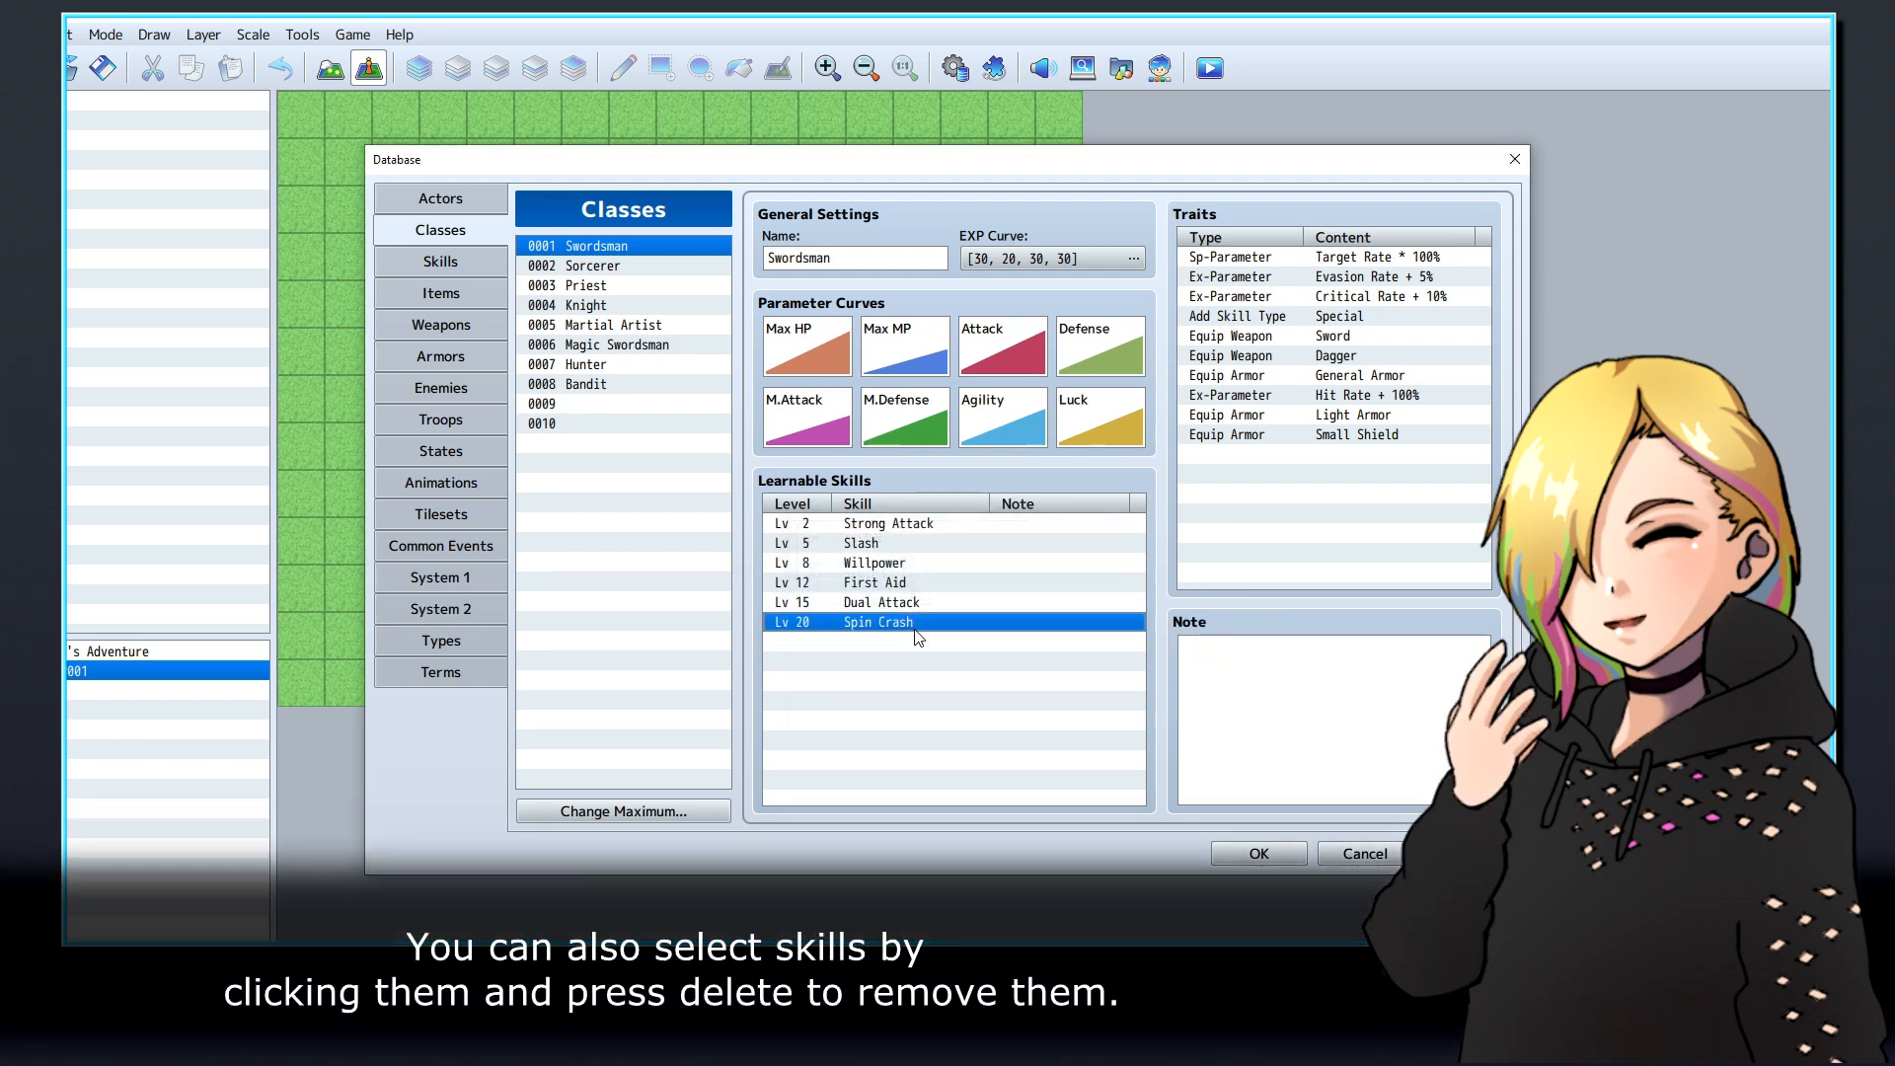
pyautogui.press('Delete')
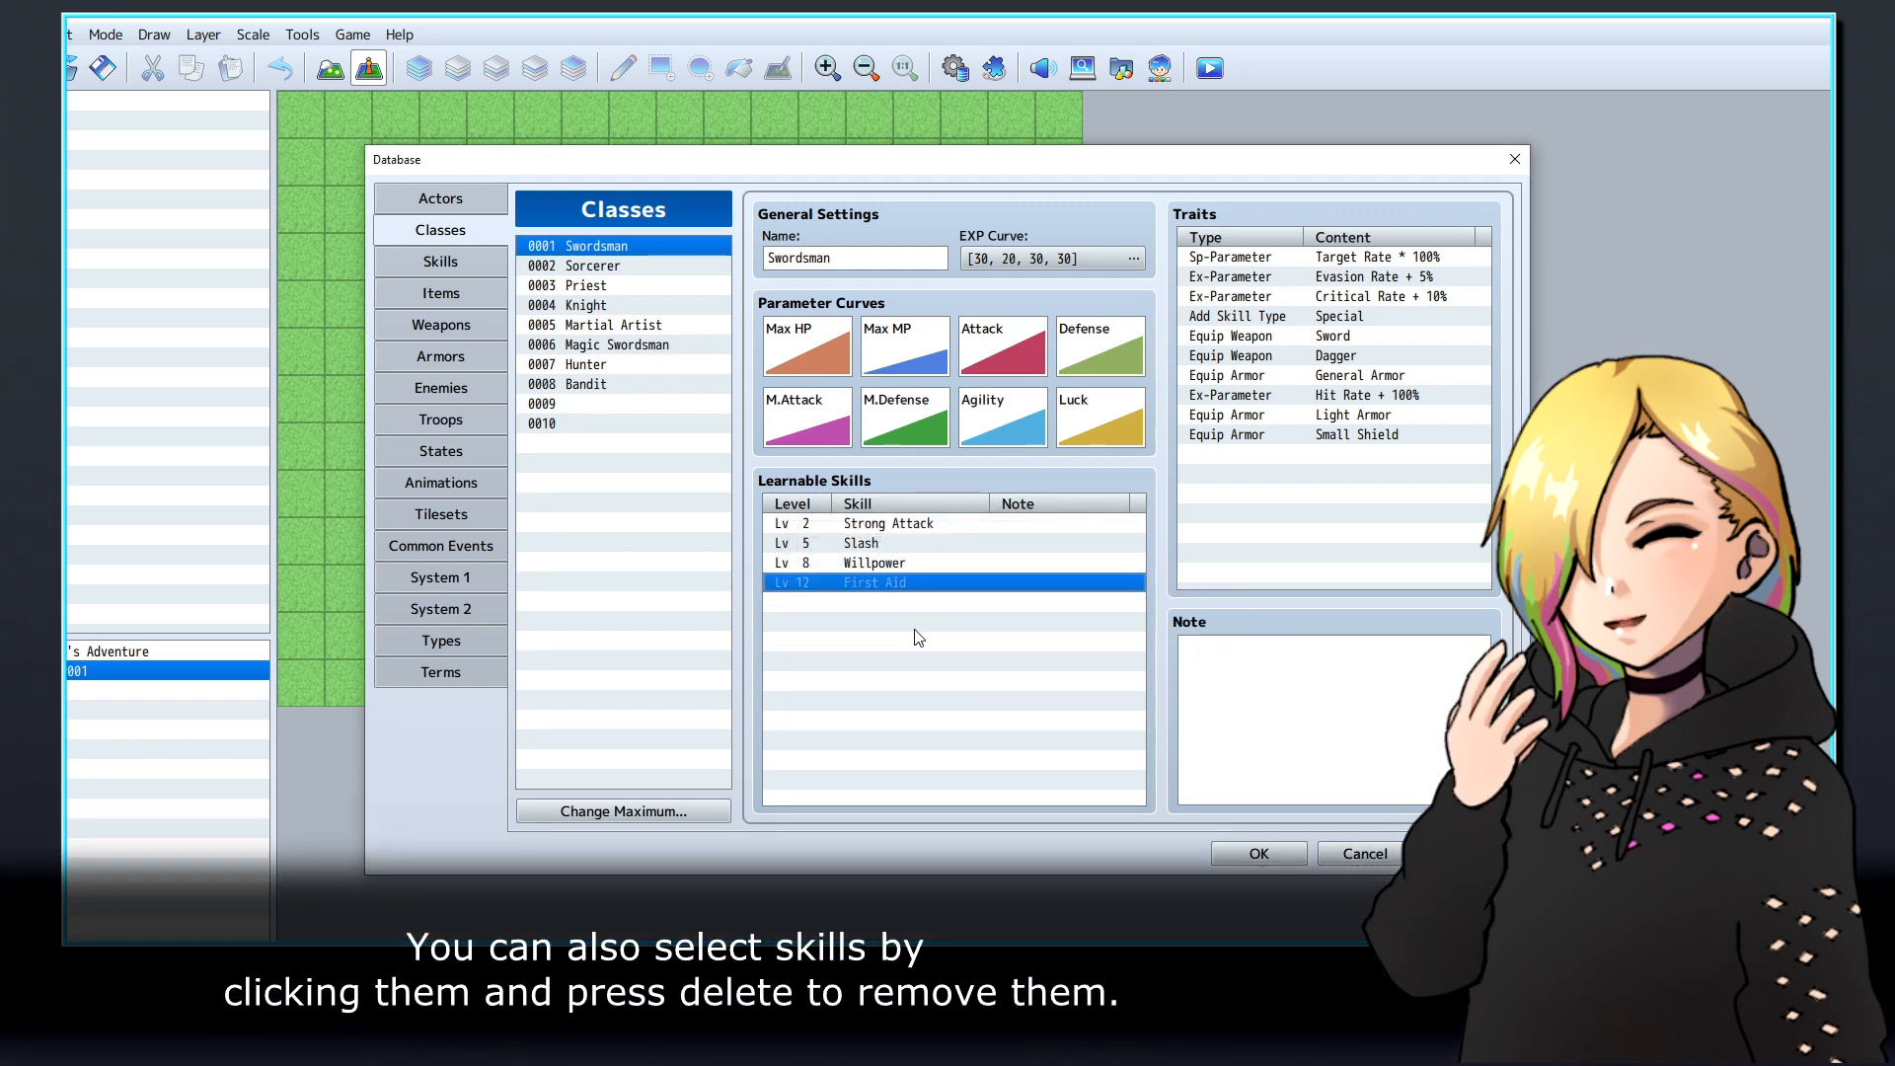
pyautogui.press('Delete')
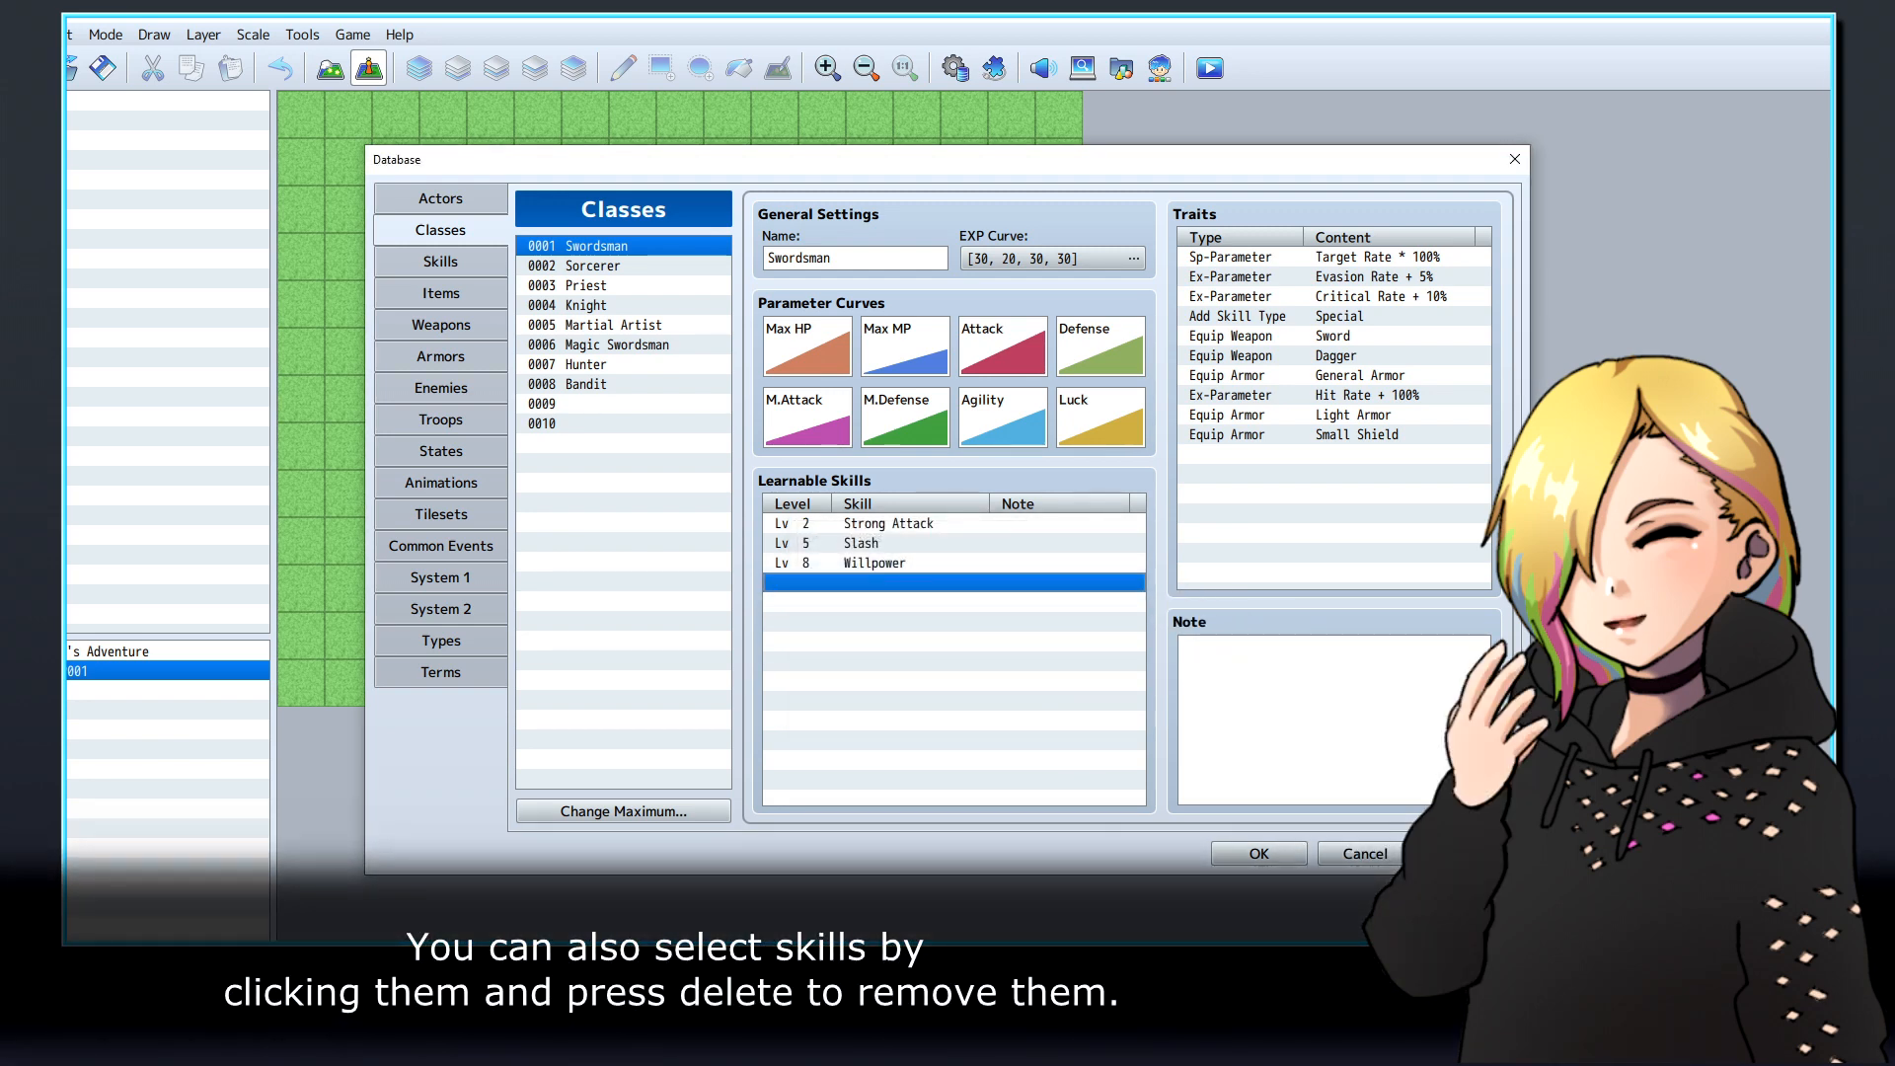